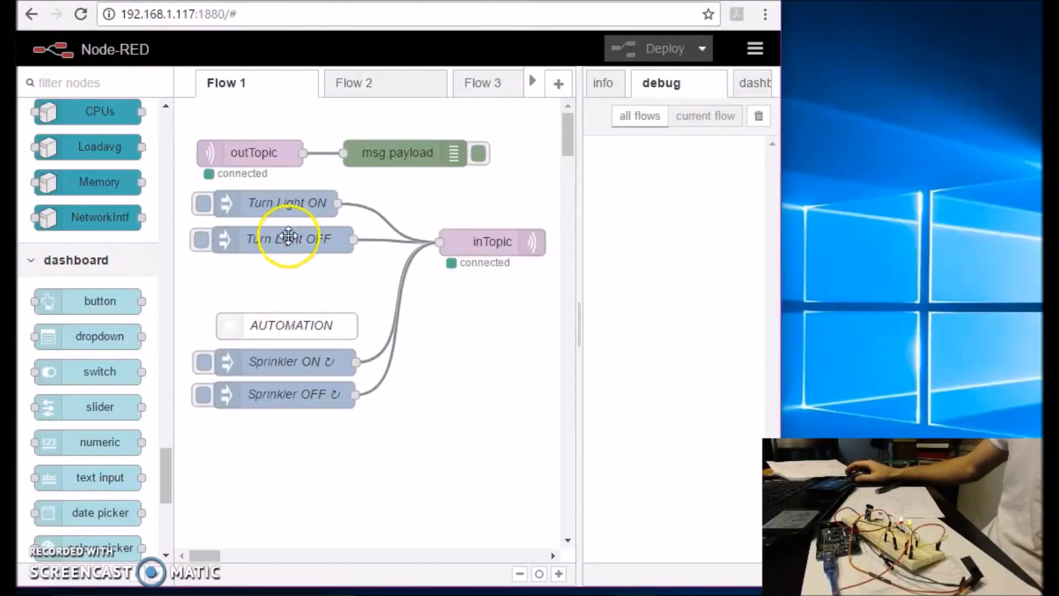
pyautogui.moveTo(264, 270)
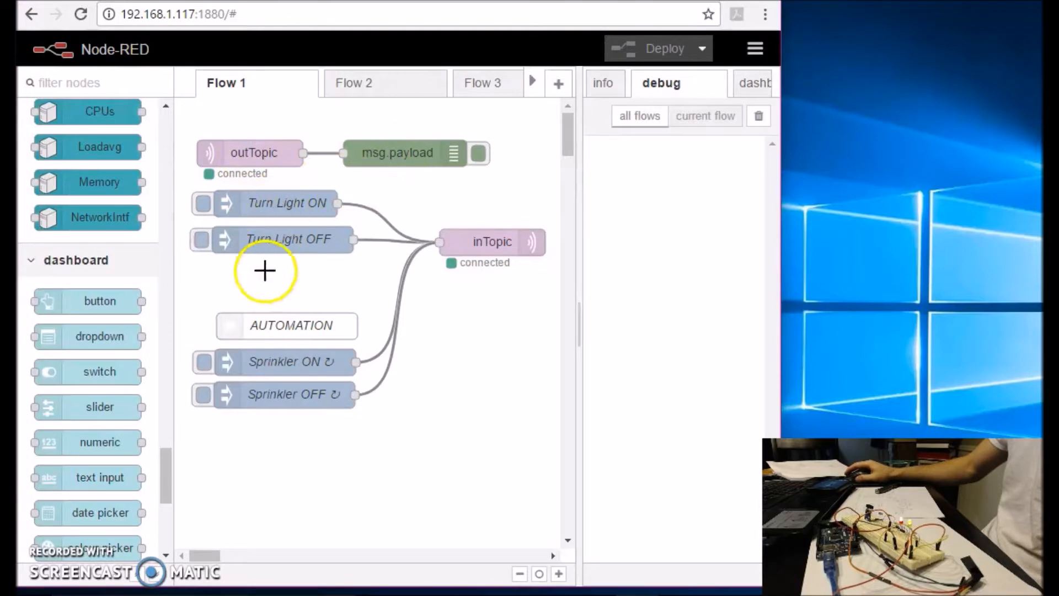
pyautogui.moveTo(280, 239)
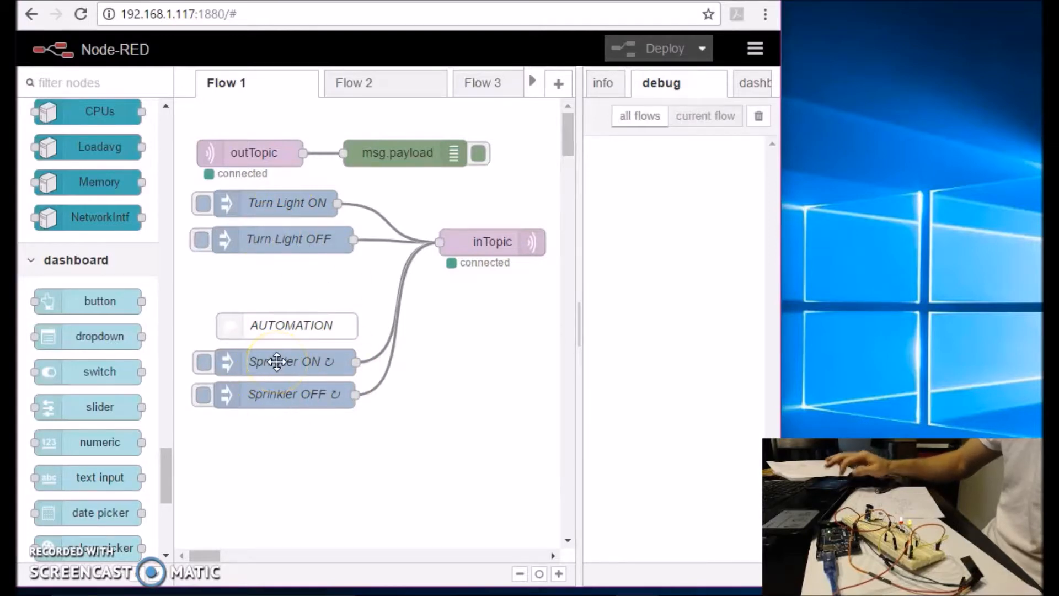
pyautogui.moveTo(269, 203)
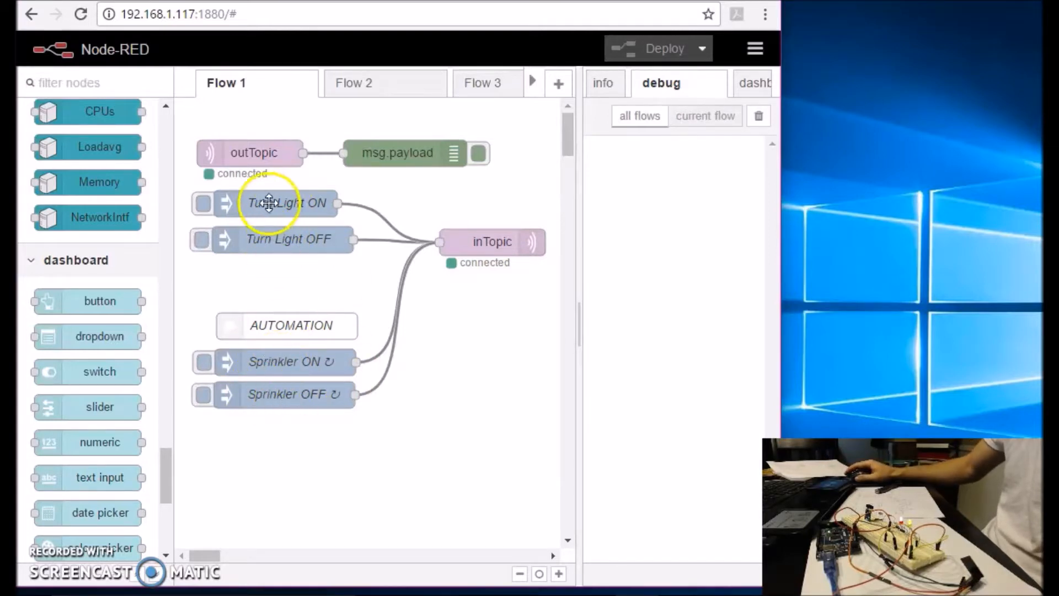
# - Review the payload settings of the Turn Light ON and Turn Light OFF inject nodes
pyautogui.doubleClick(287, 203)
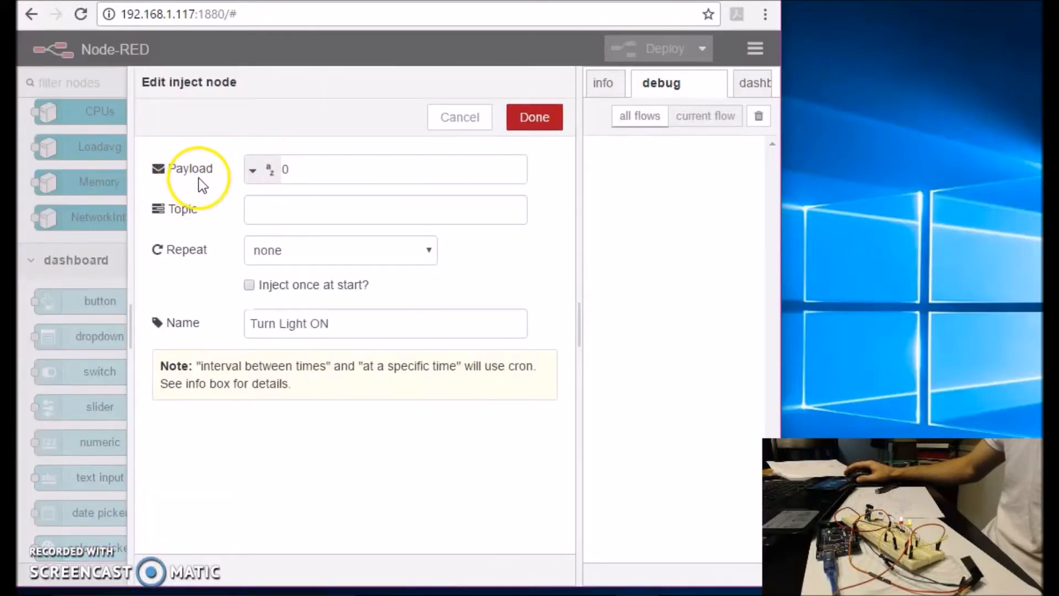
pyautogui.click(252, 169)
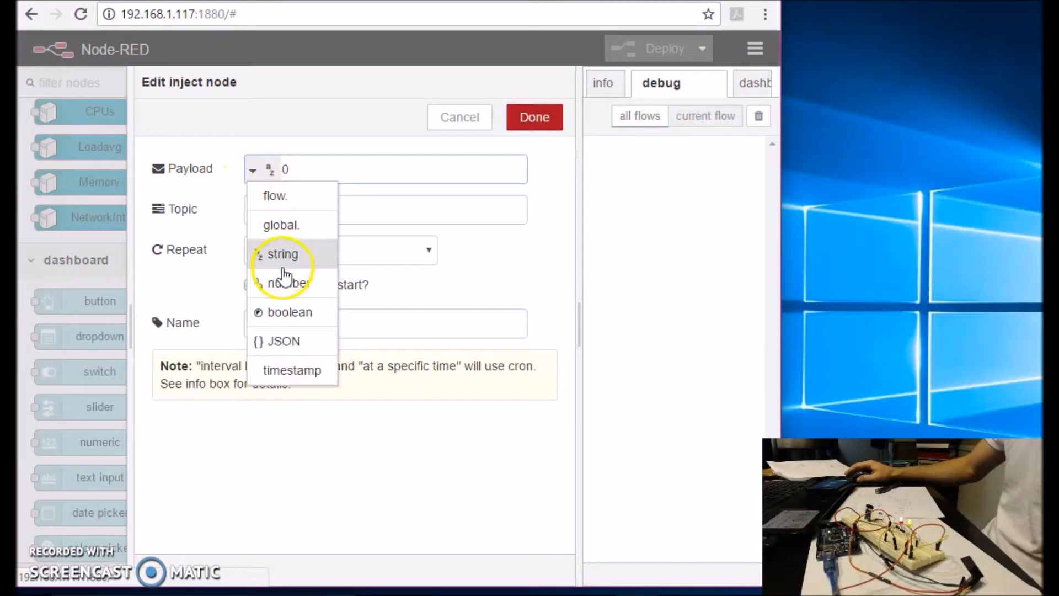
pyautogui.click(458, 117)
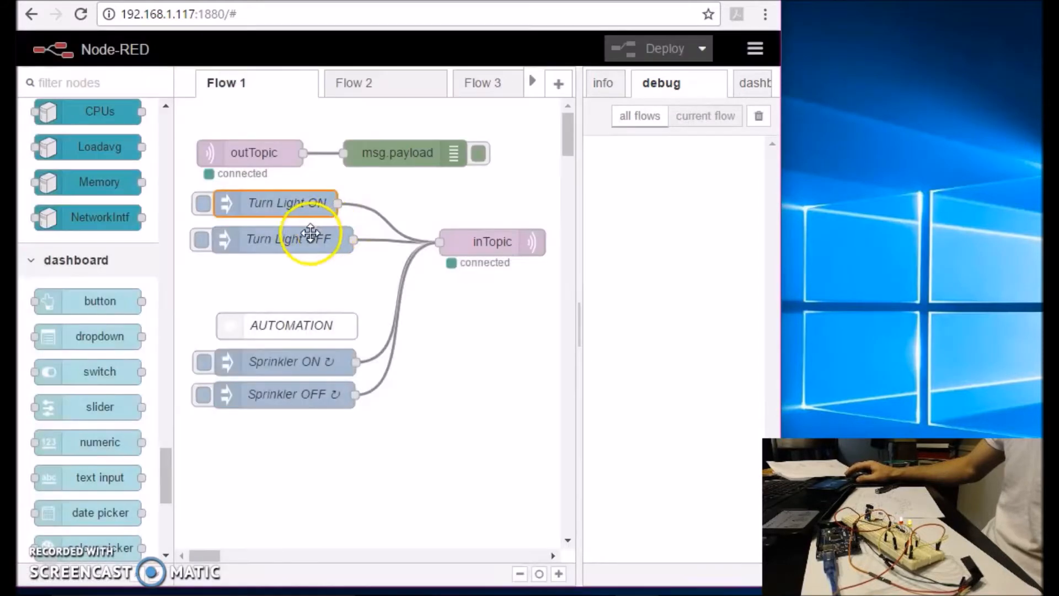
pyautogui.doubleClick(289, 238)
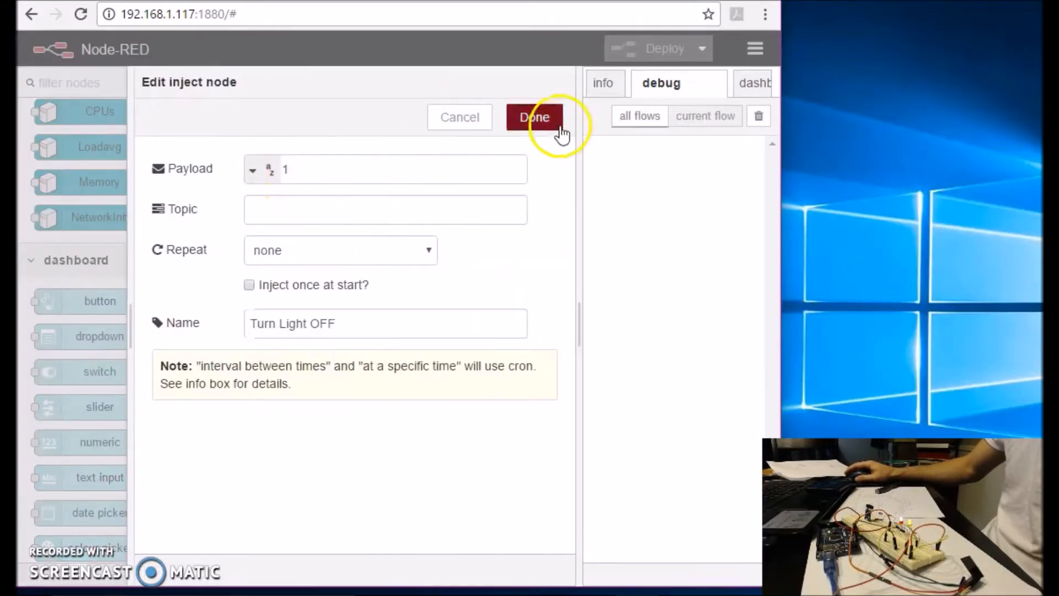
pyautogui.click(534, 117)
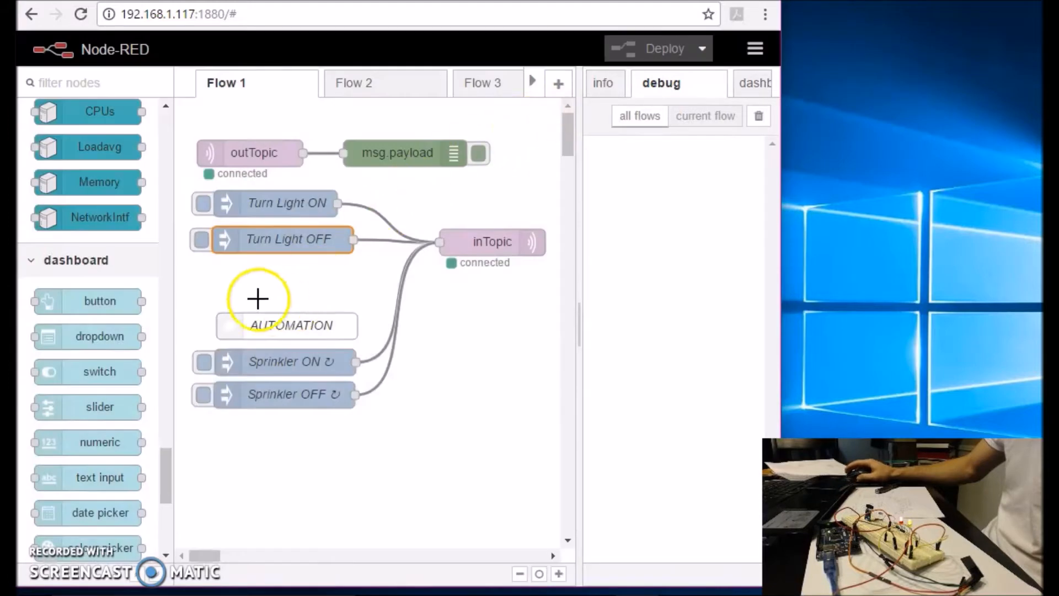
# - Inject the Turn Light ON and Turn Light OFF messages to inTopic over MQTT
pyautogui.click(201, 203)
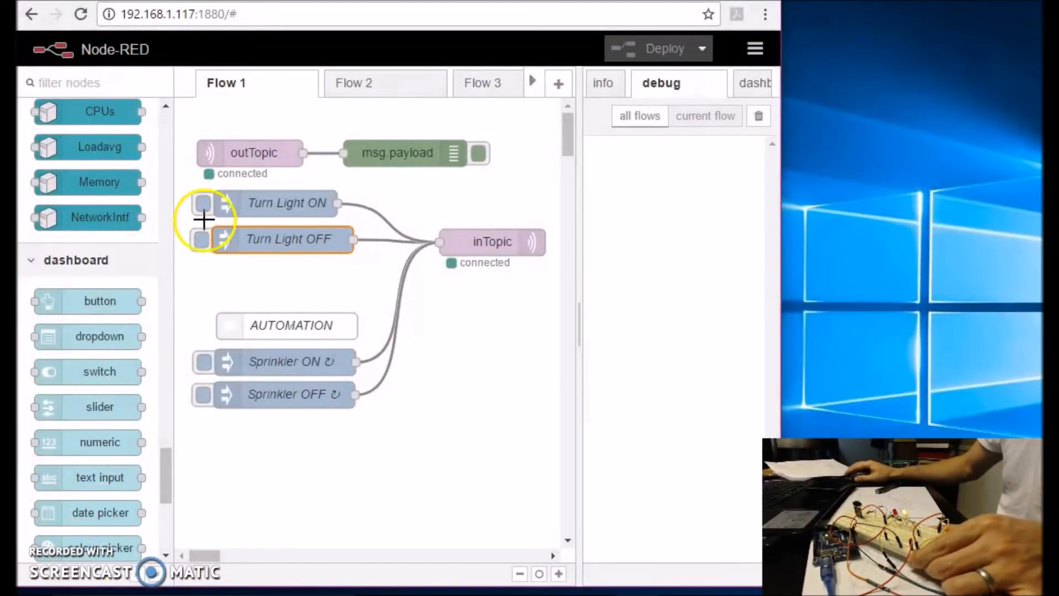
pyautogui.click(201, 203)
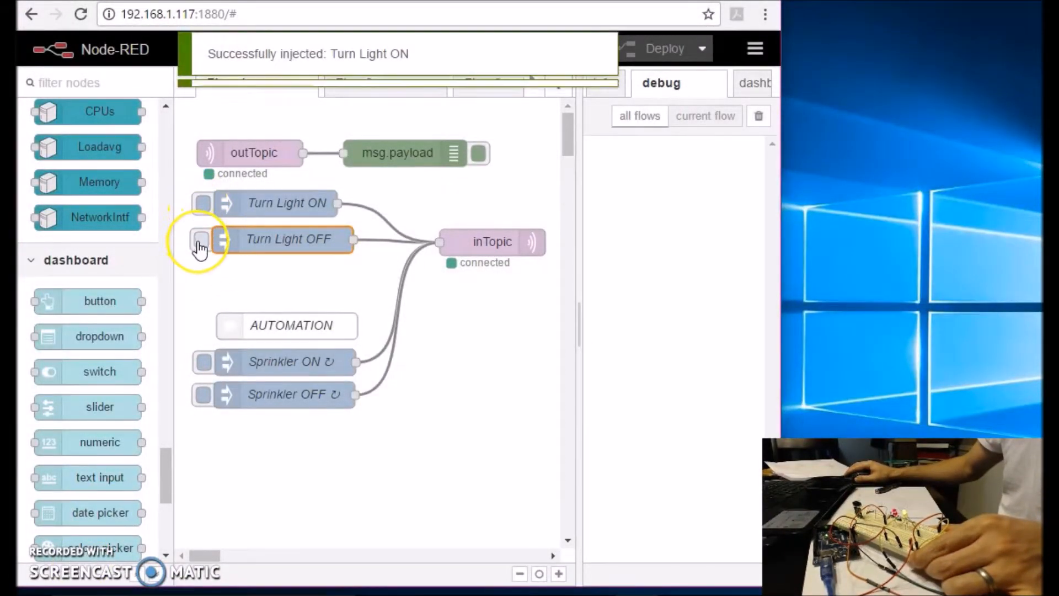
pyautogui.click(200, 240)
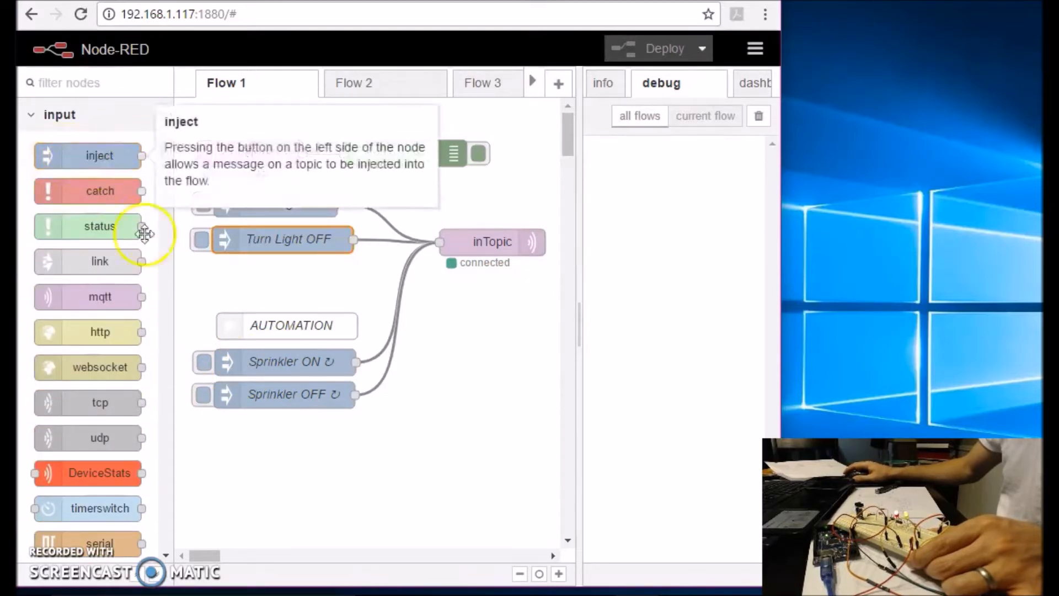
pyautogui.doubleClick(284, 362)
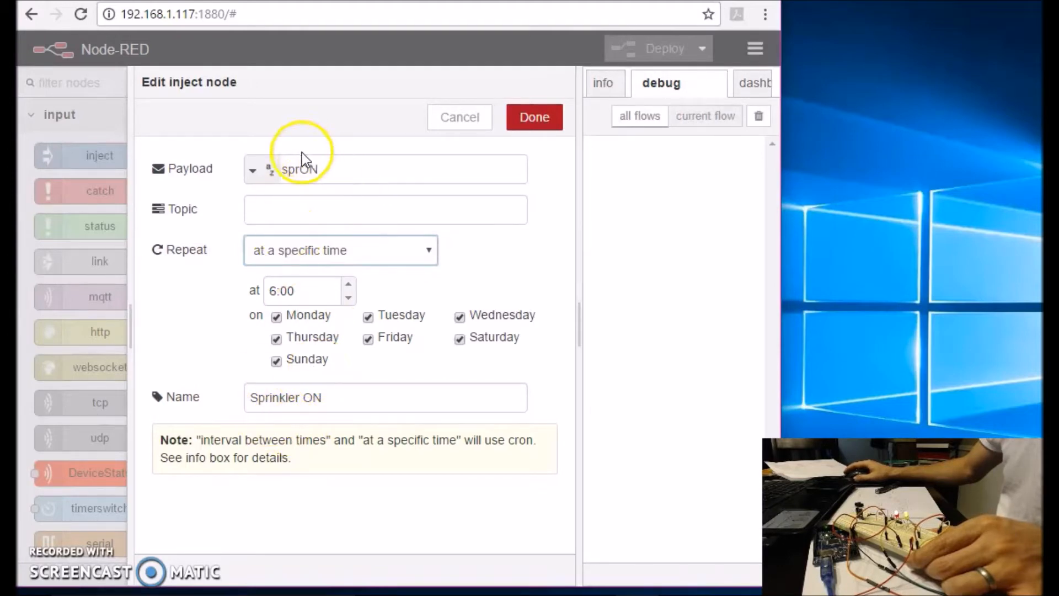
pyautogui.moveTo(470, 162)
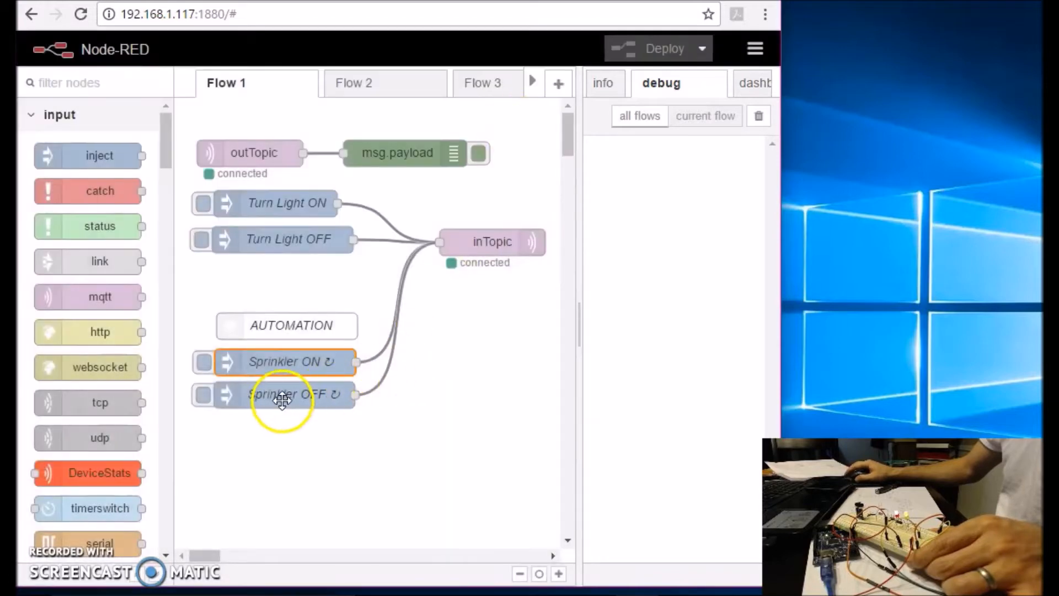
pyautogui.doubleClick(290, 394)
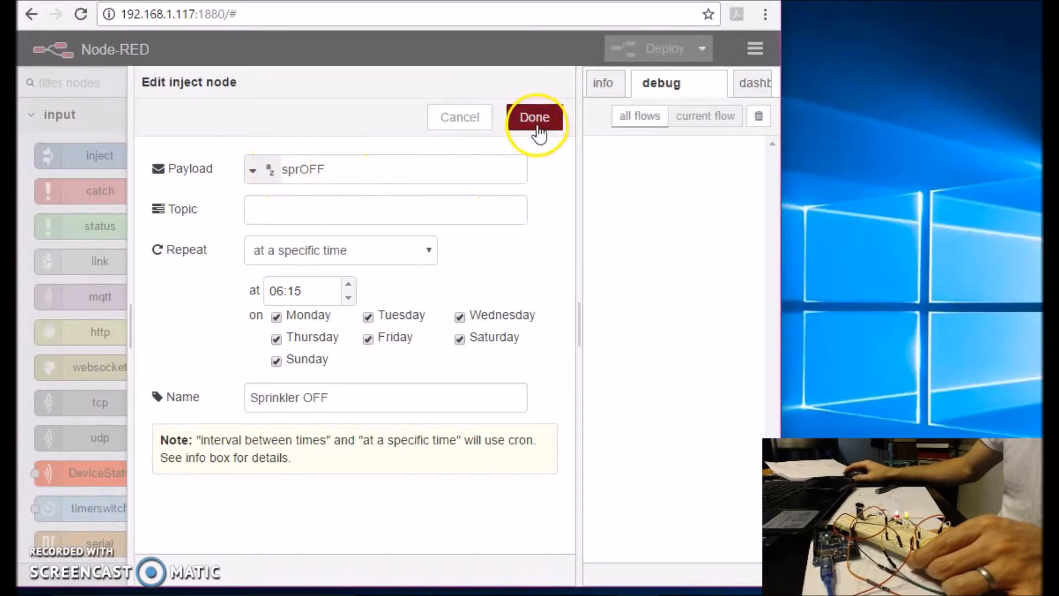
pyautogui.click(534, 117)
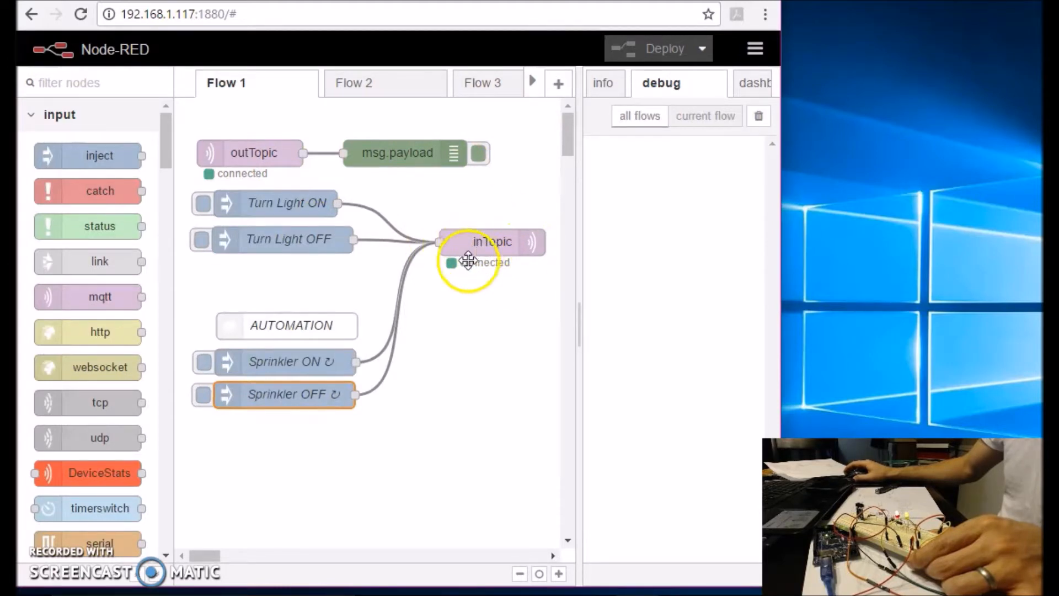
pyautogui.moveTo(332, 223)
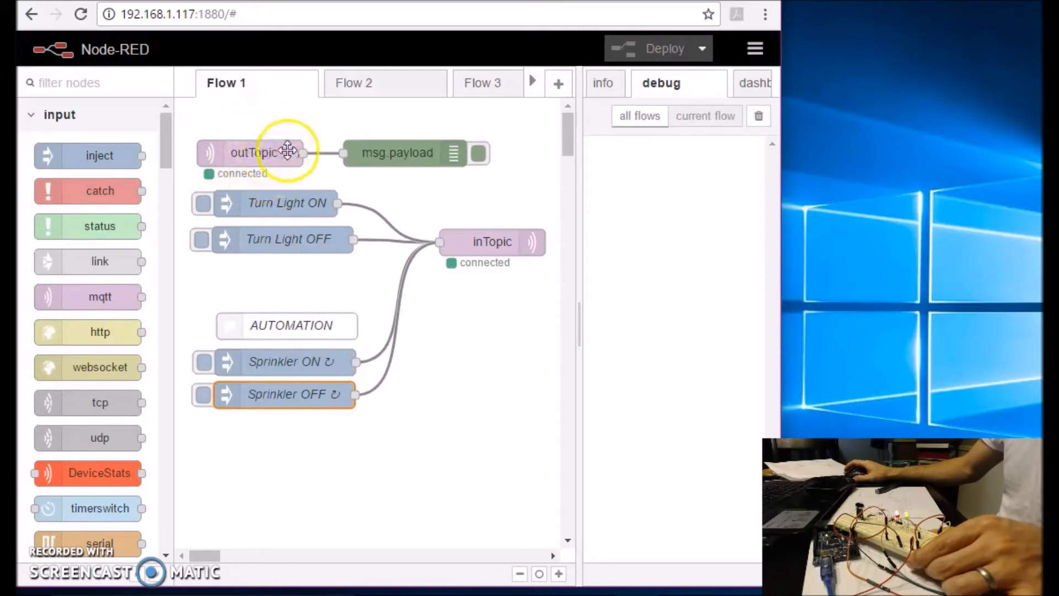
pyautogui.moveTo(273, 166)
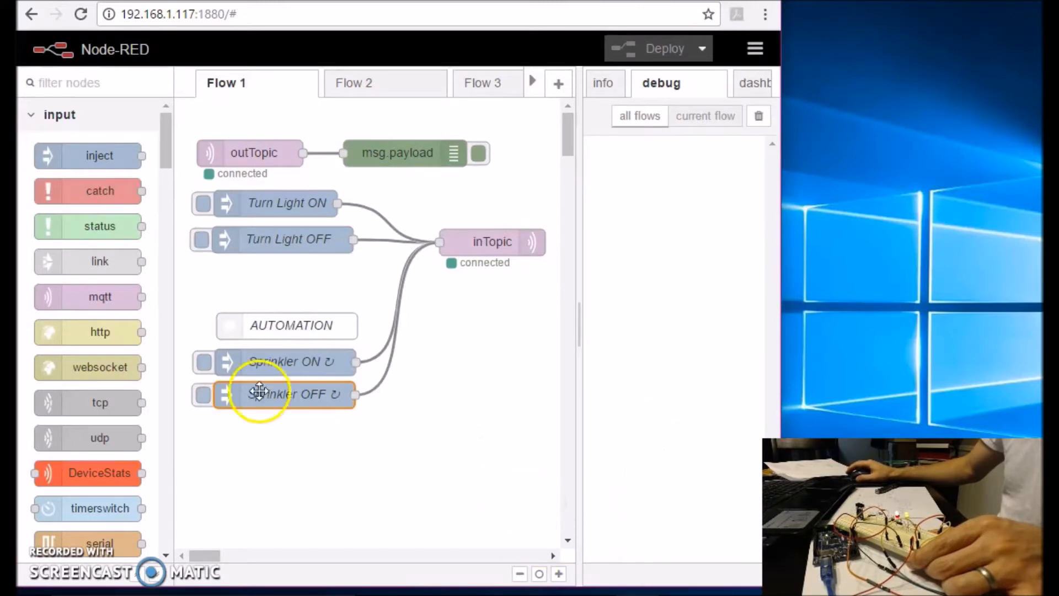
pyautogui.moveTo(205, 363)
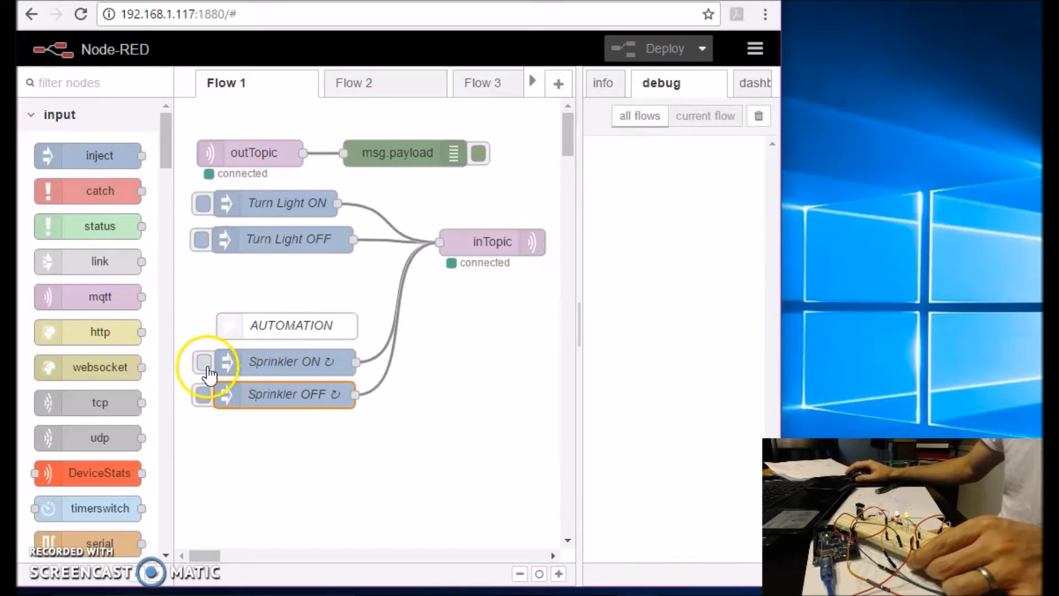
# - Inject the Sprinkler ON command and another light command to the ESP8266
pyautogui.click(201, 362)
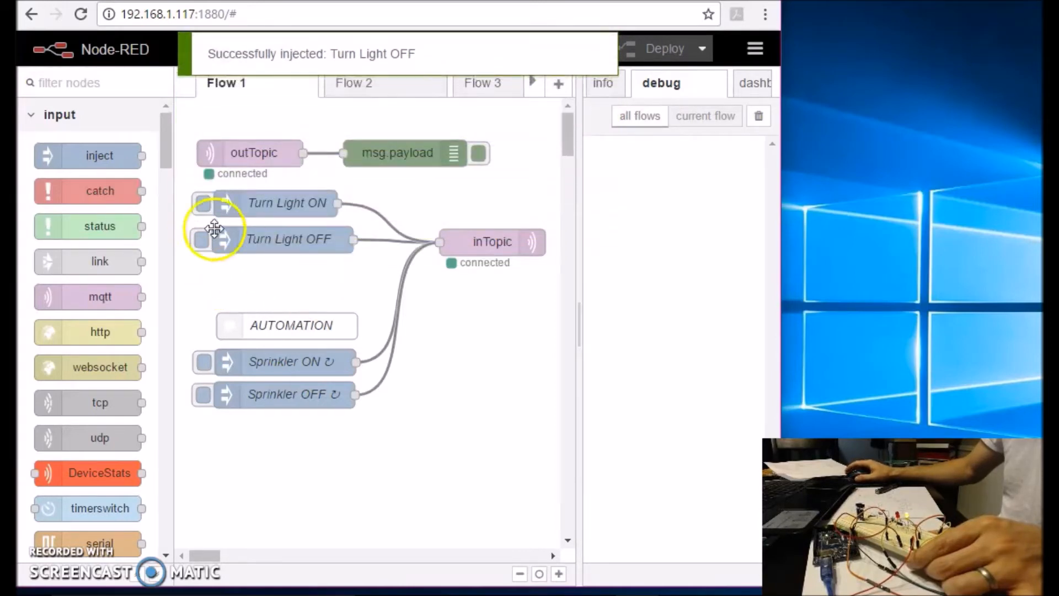
pyautogui.click(203, 203)
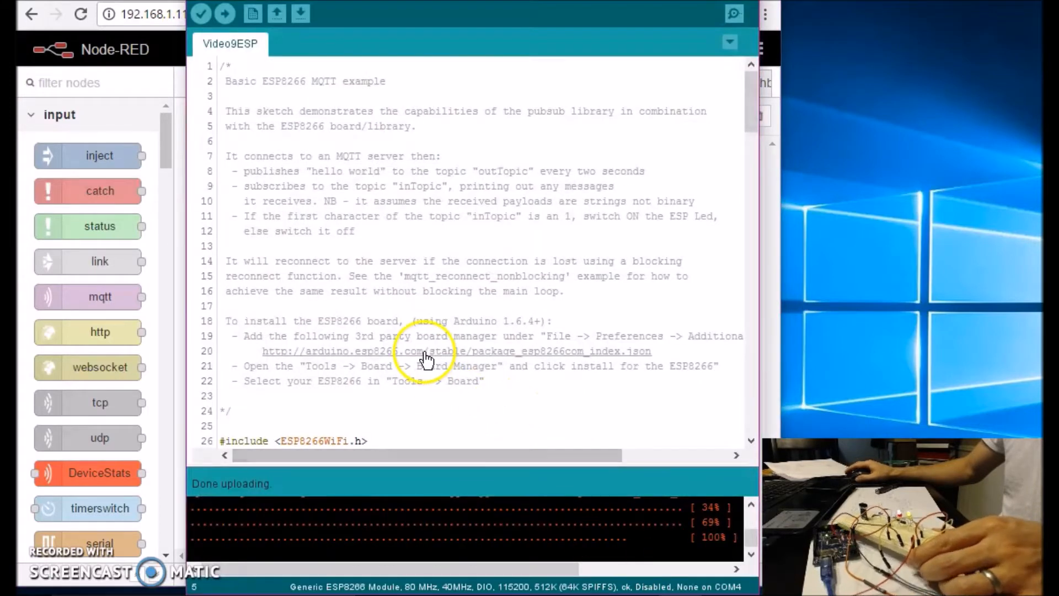
# - Scroll the sketch to the ssid, password and mqtt_server constants
pyautogui.scroll(-3)
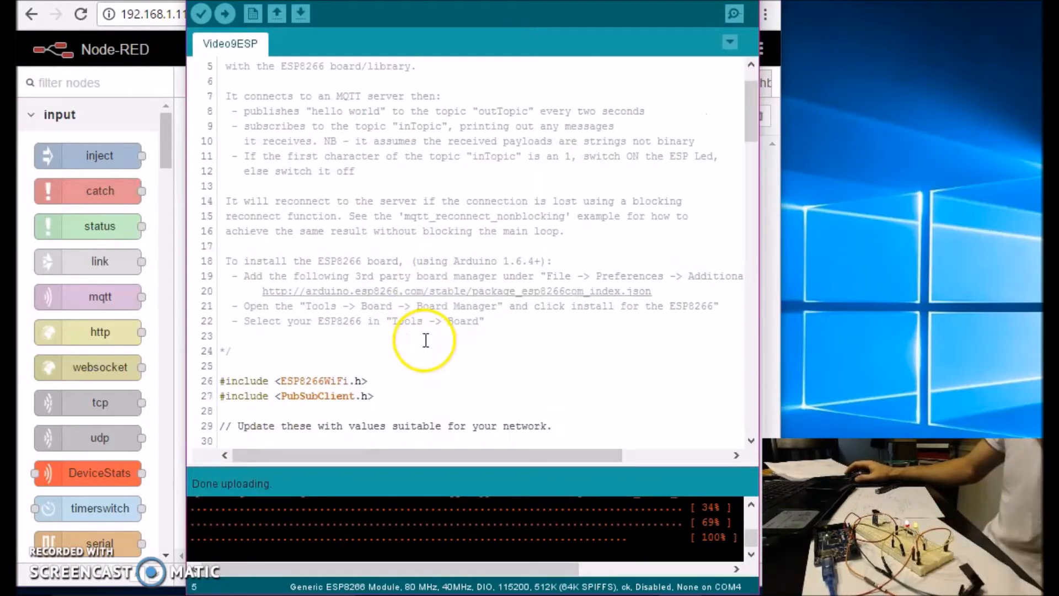
pyautogui.scroll(-3)
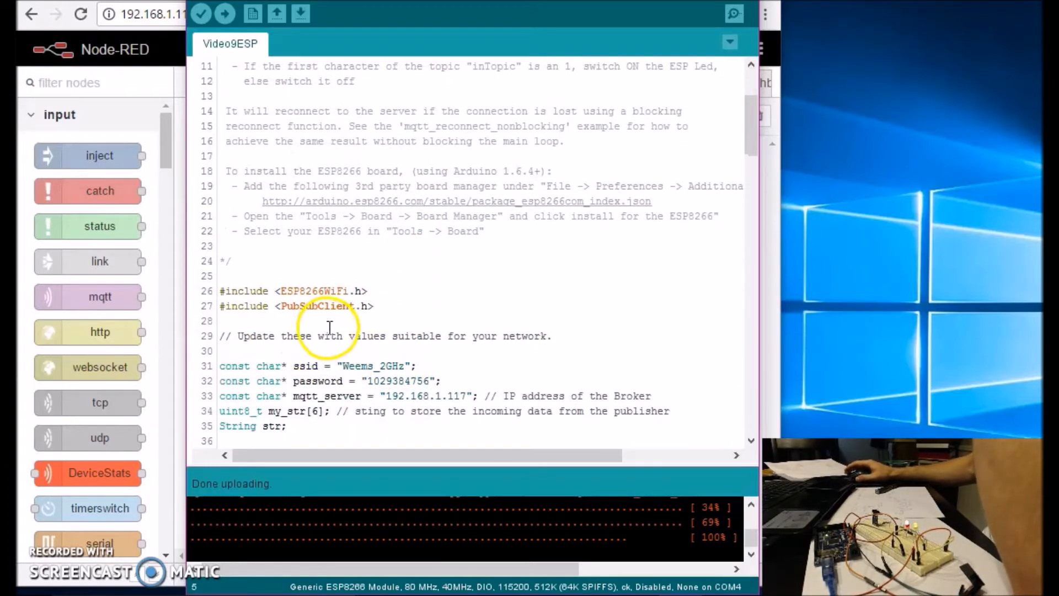
pyautogui.moveTo(274, 357)
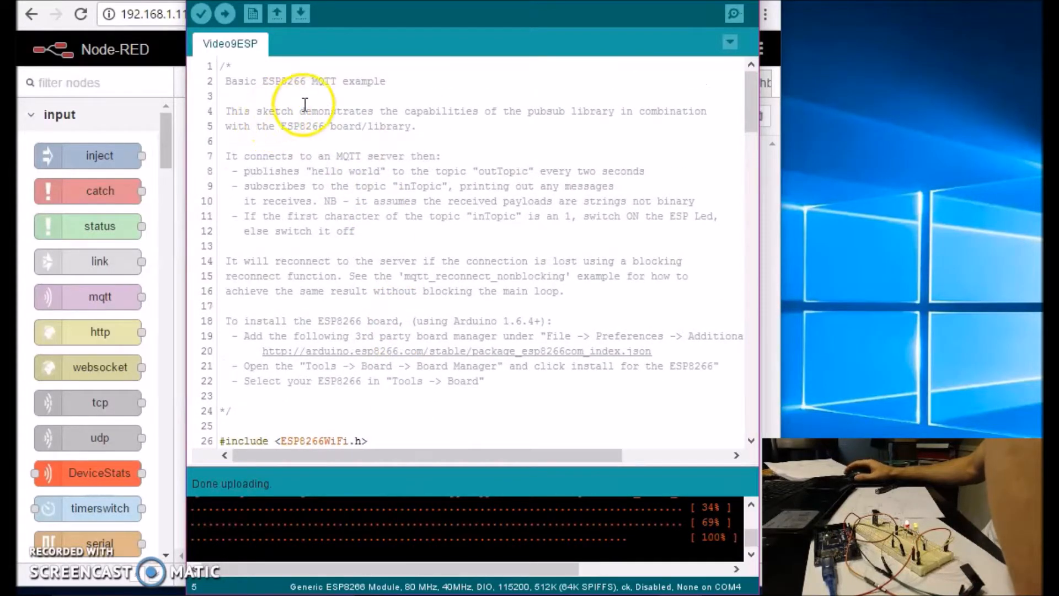
pyautogui.scroll(-3)
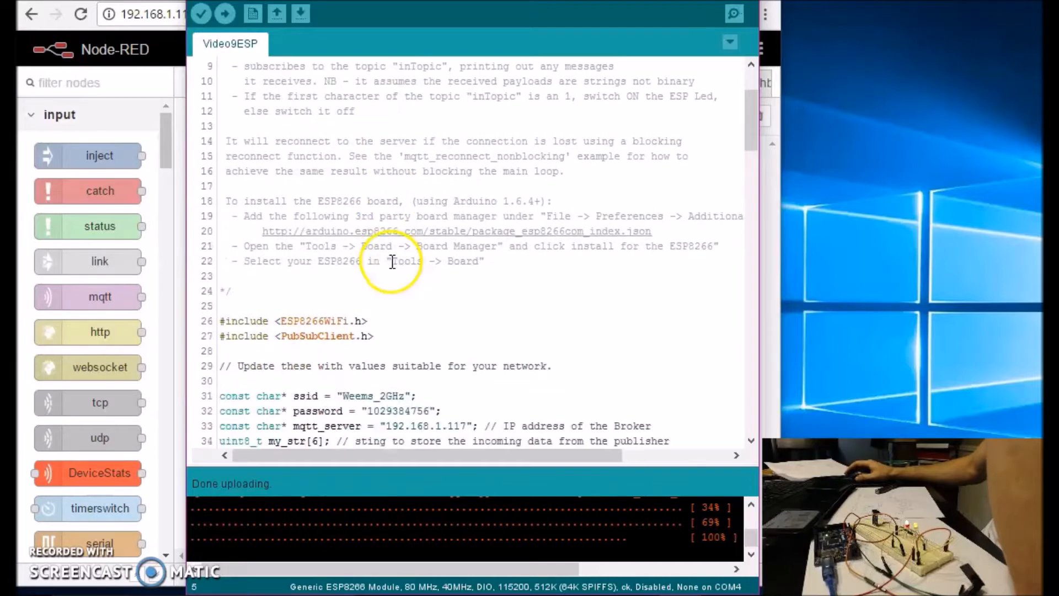
pyautogui.scroll(-3)
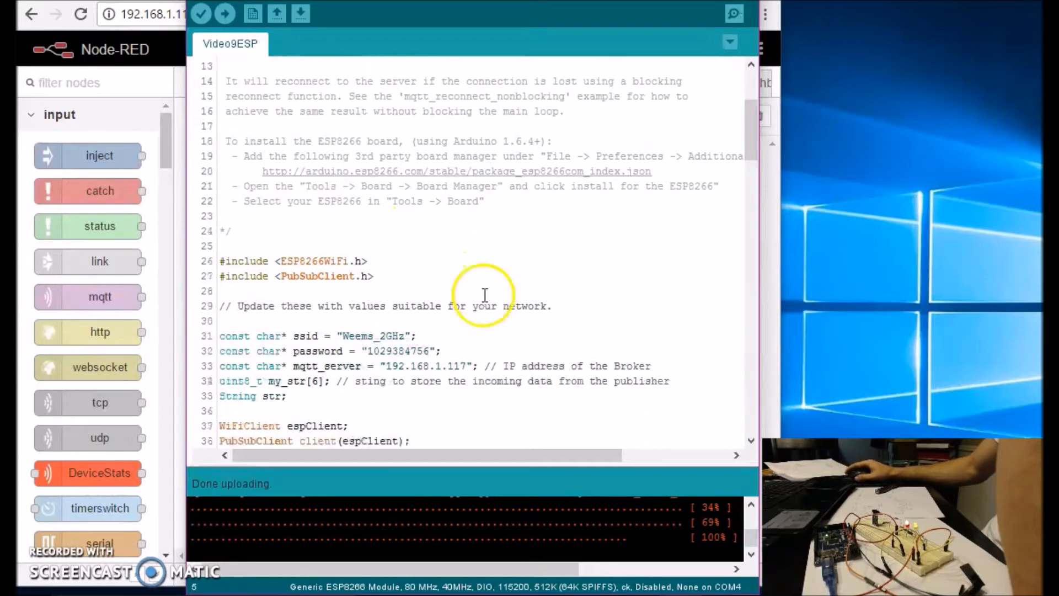
pyautogui.scroll(-3)
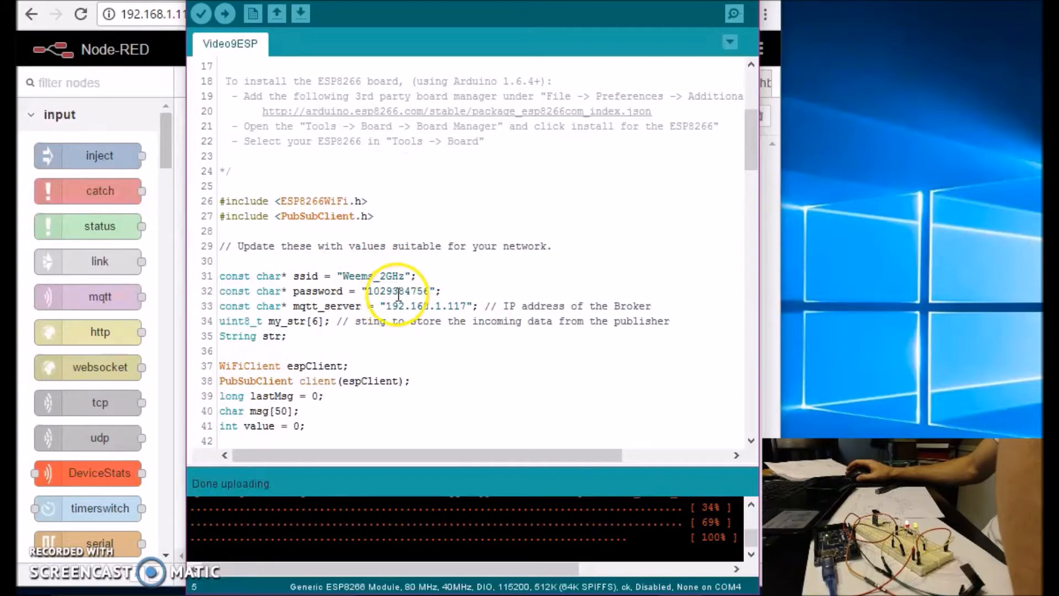
pyautogui.scroll(-3)
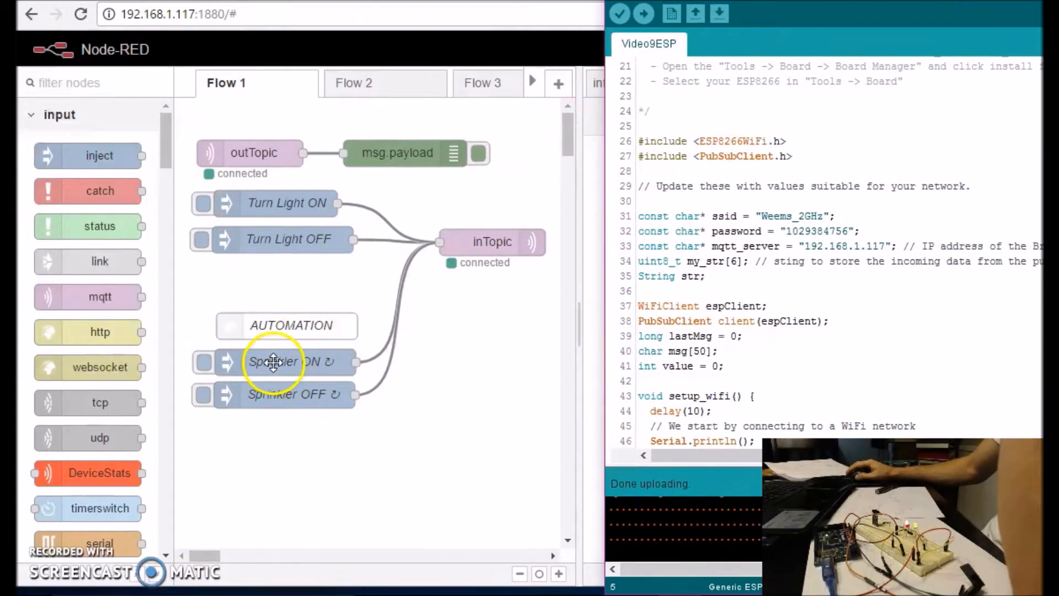
# - Check the Sprinkler ON node's sprON payload and daily 6:00 repeat, then close it
pyautogui.doubleClick(291, 361)
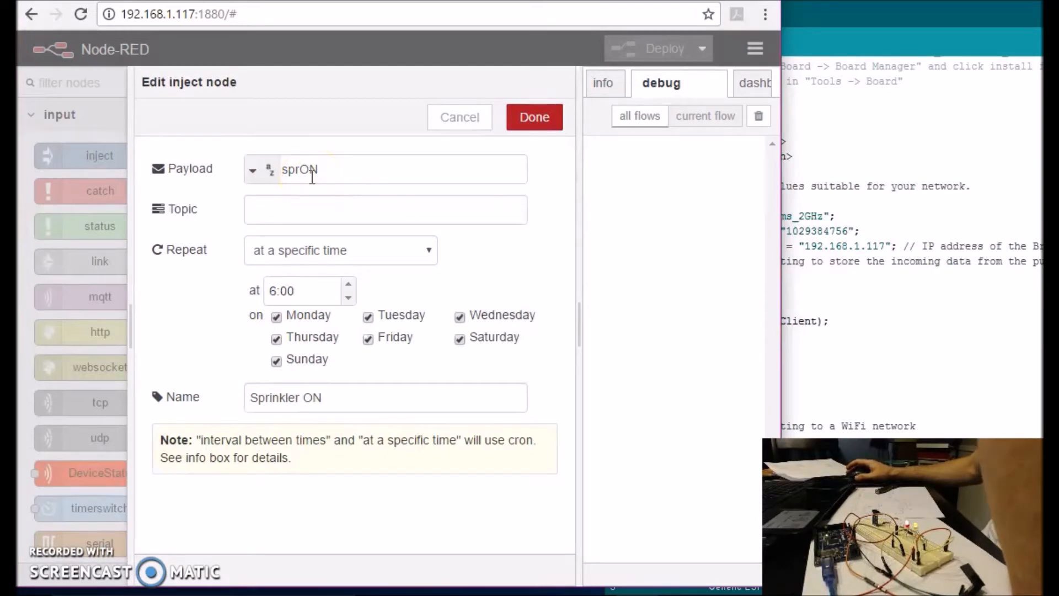
pyautogui.click(534, 117)
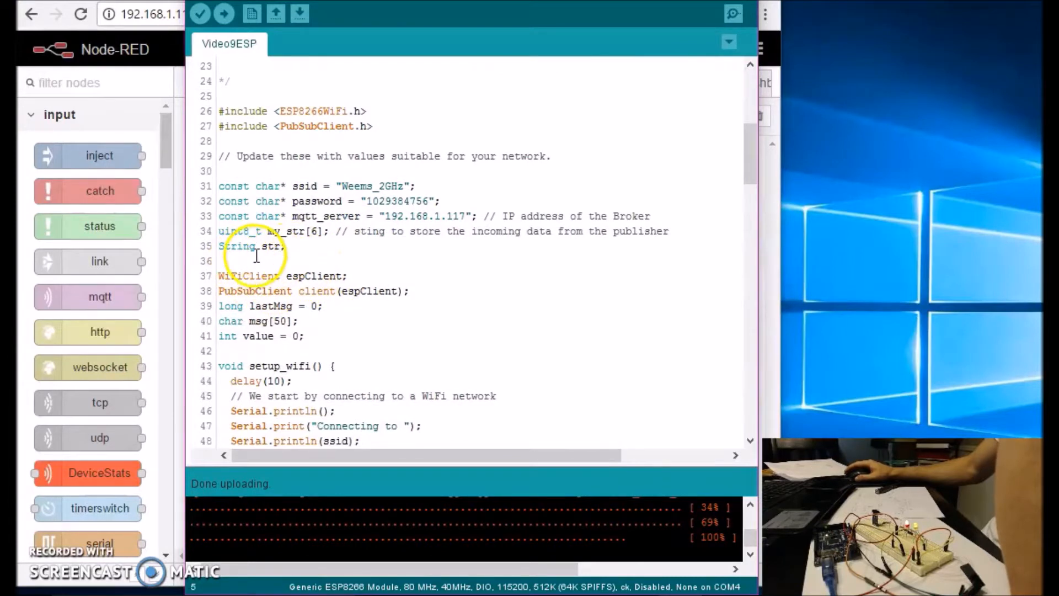
pyautogui.scroll(-3)
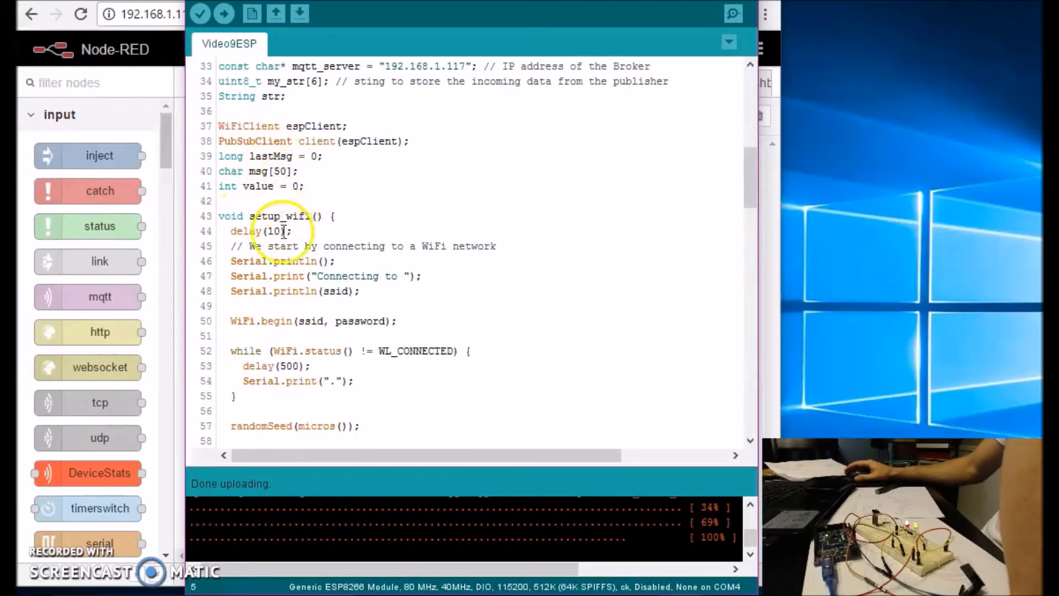
pyautogui.scroll(-3)
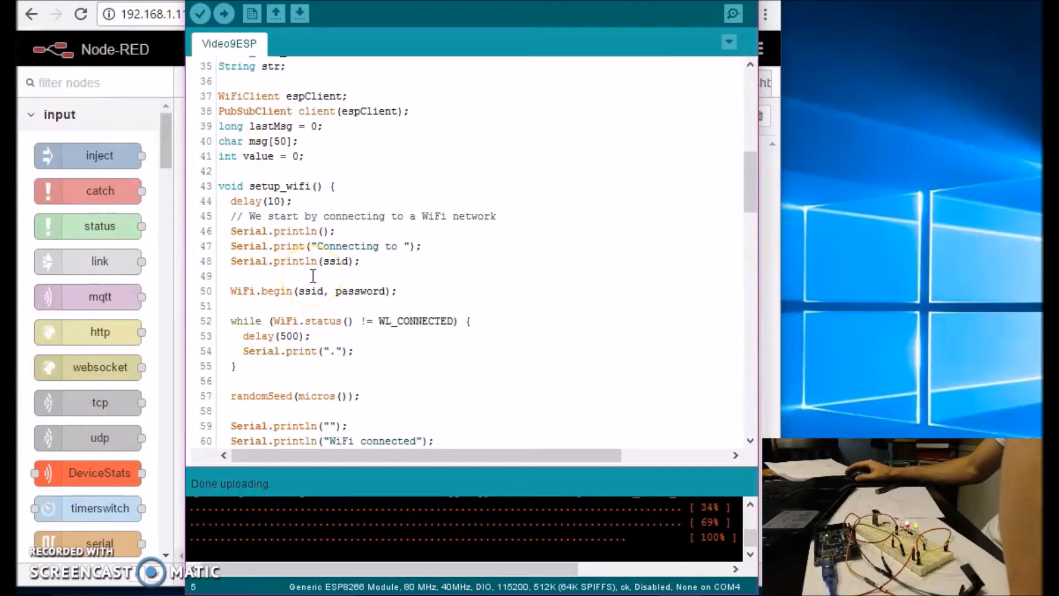
pyautogui.moveTo(452, 282)
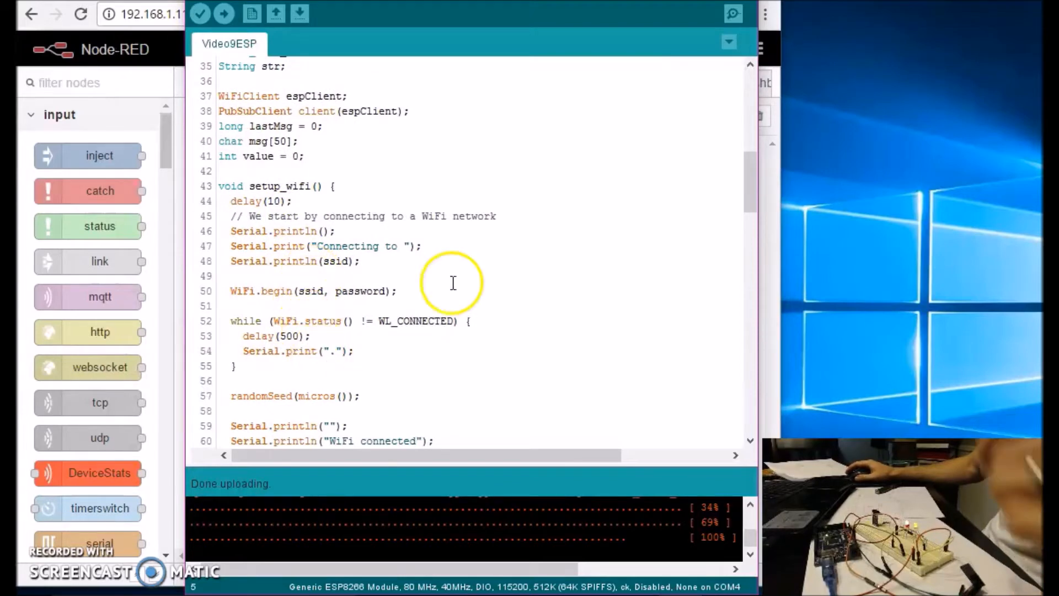
pyautogui.click(733, 13)
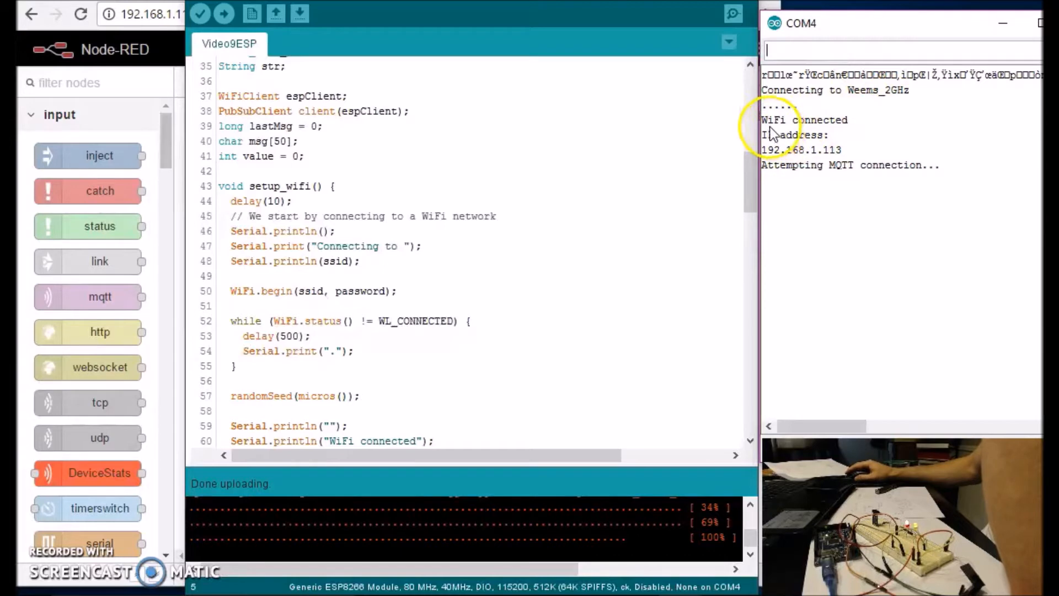
pyautogui.moveTo(778, 184)
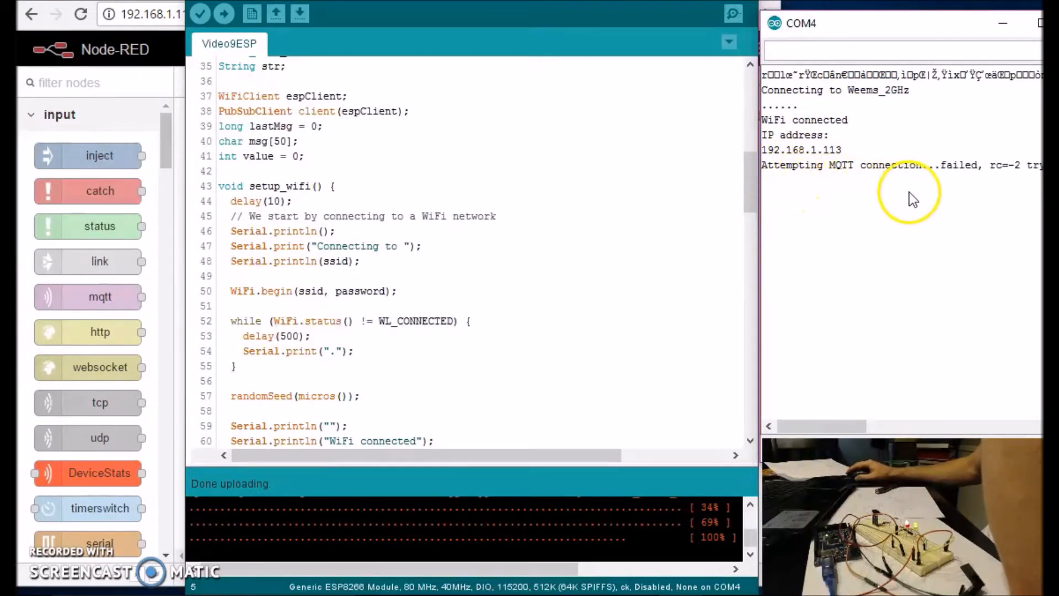
pyautogui.moveTo(871, 203)
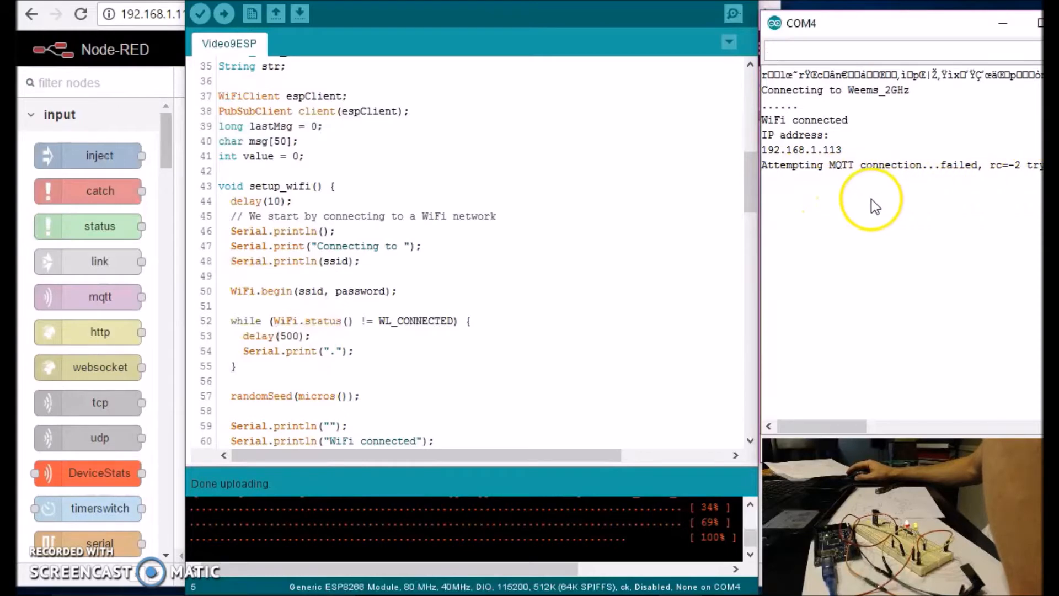
# - Show the ESP8266's serial output on COM4 with its Wi-Fi and MQTT connection messages
pyautogui.click(878, 48)
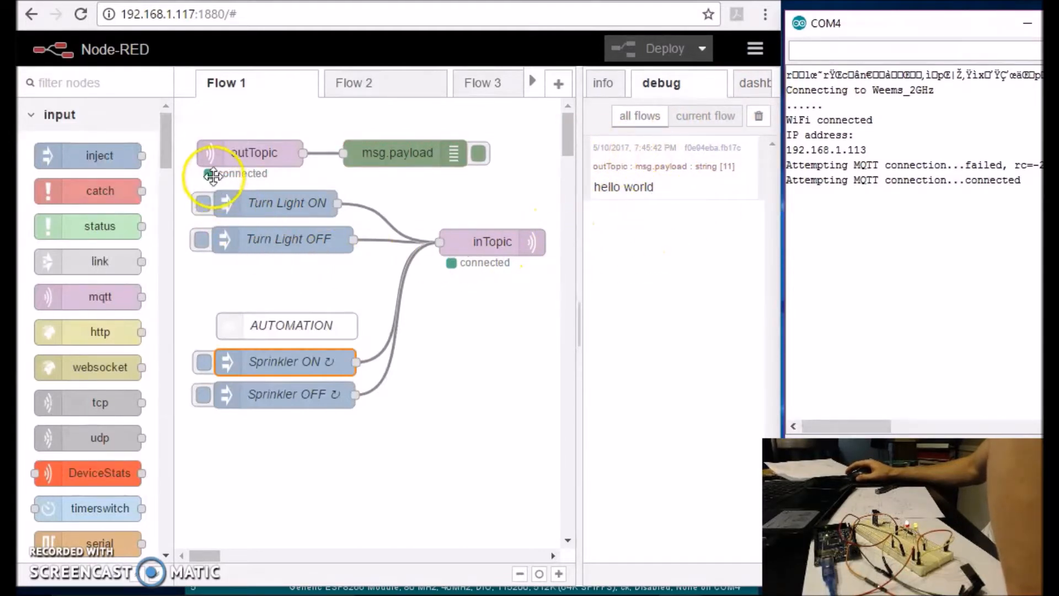
# - Inject Turn Light ON and Turn Light OFF, showing their 0 and 1 payloads
pyautogui.click(200, 203)
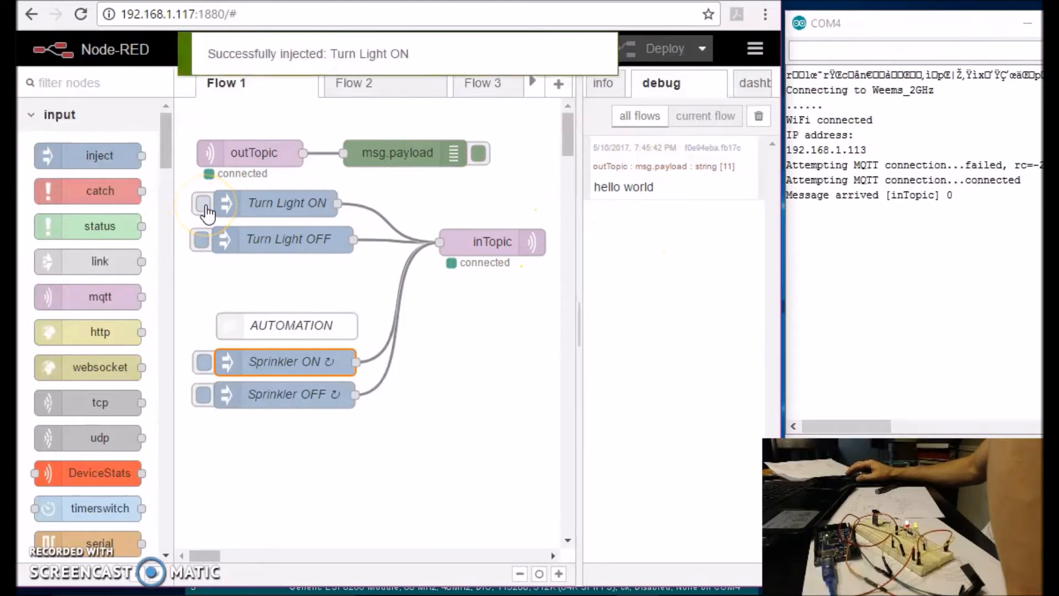
pyautogui.moveTo(818, 203)
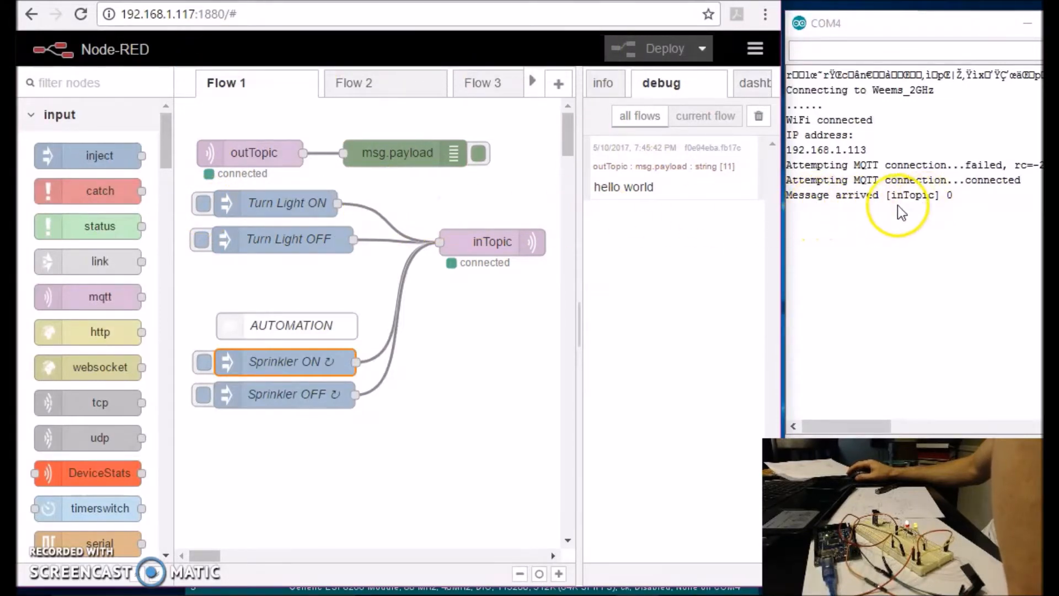
pyautogui.moveTo(503, 255)
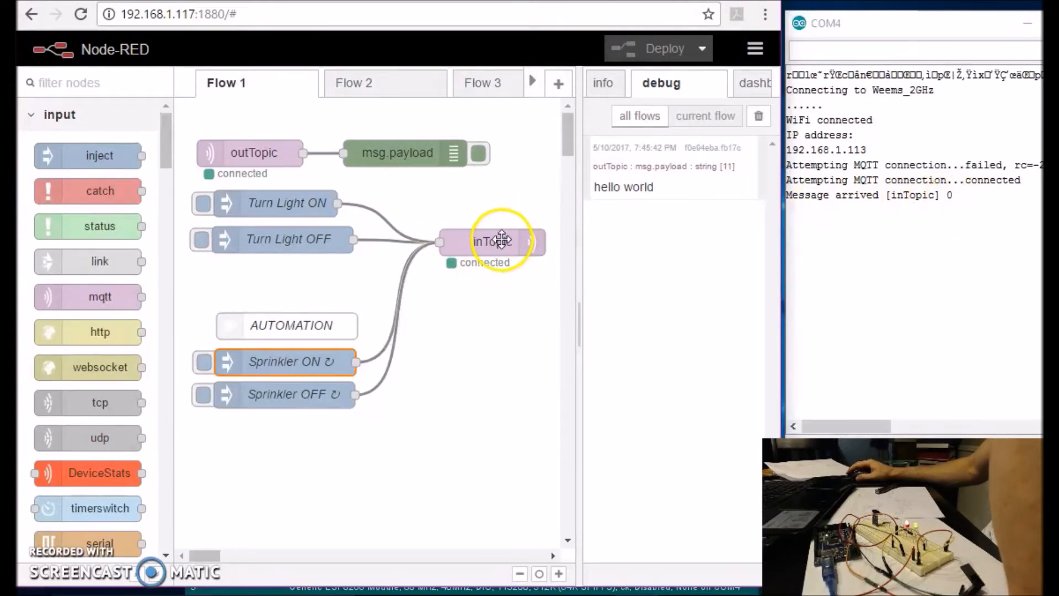
pyautogui.moveTo(274, 203)
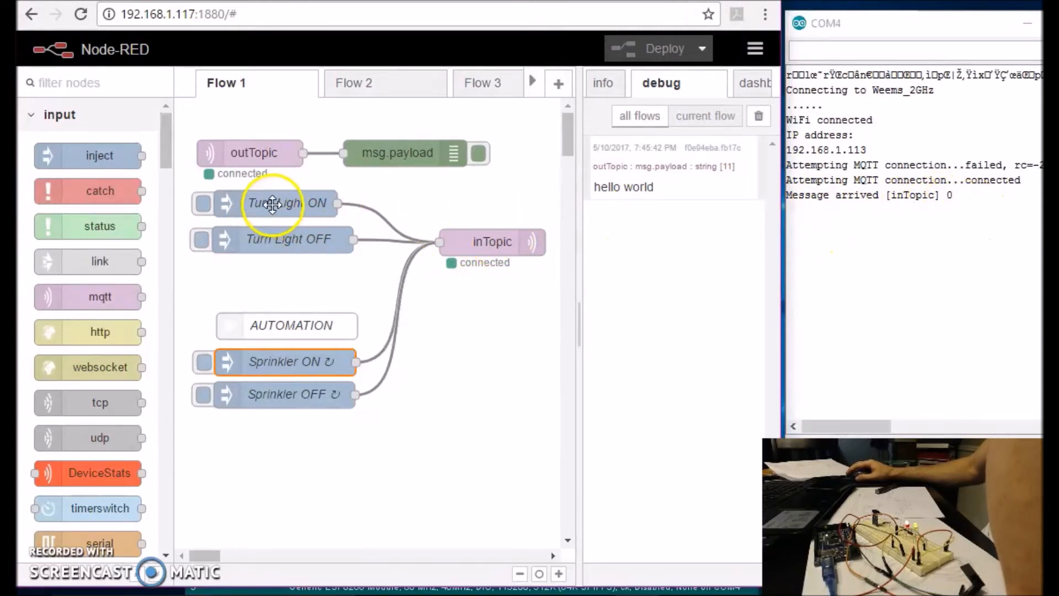
pyautogui.doubleClick(287, 203)
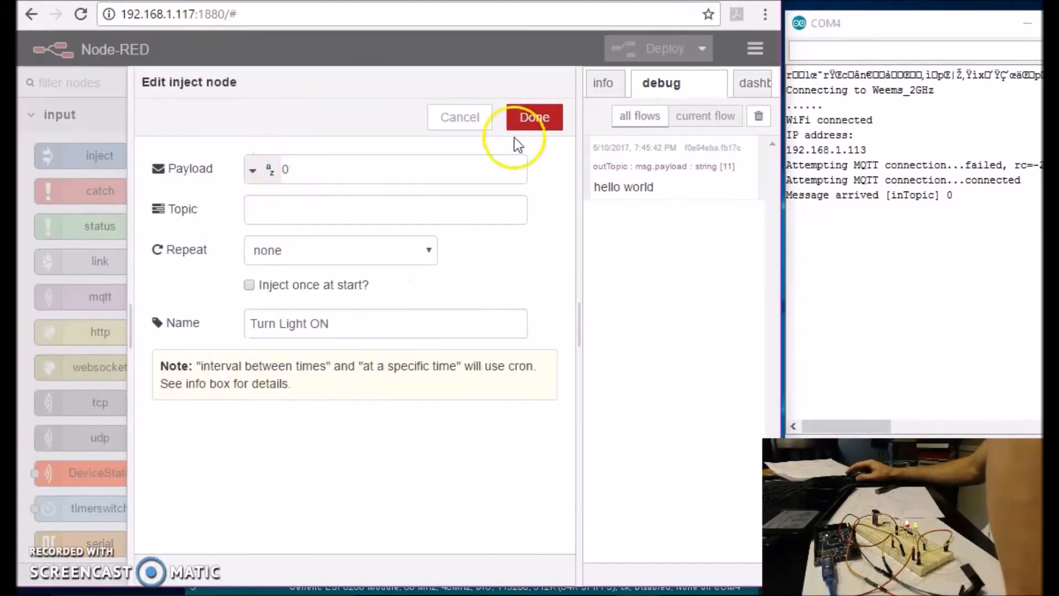
pyautogui.click(534, 117)
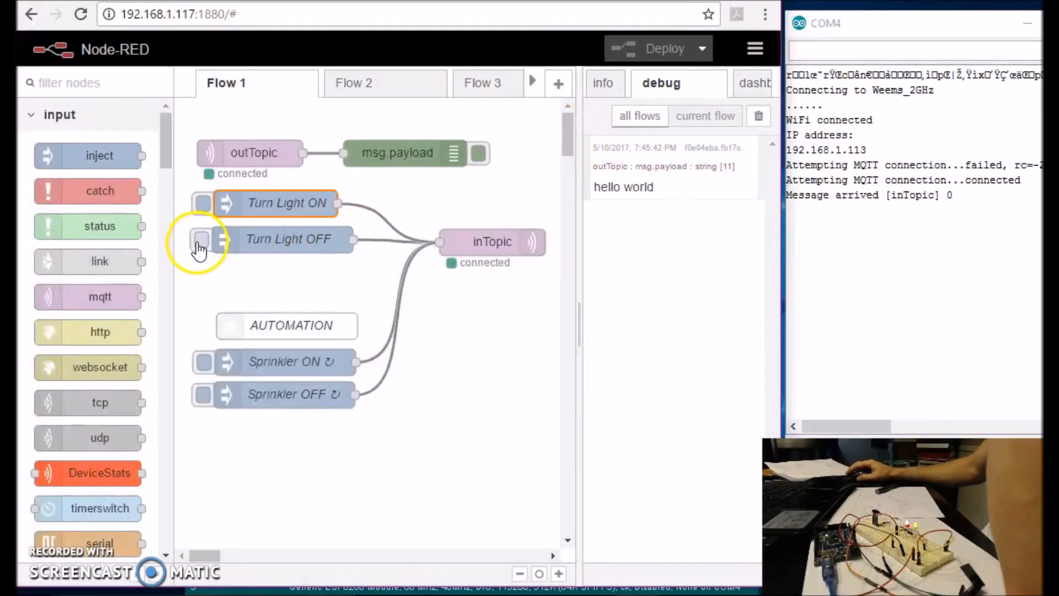
pyautogui.click(200, 239)
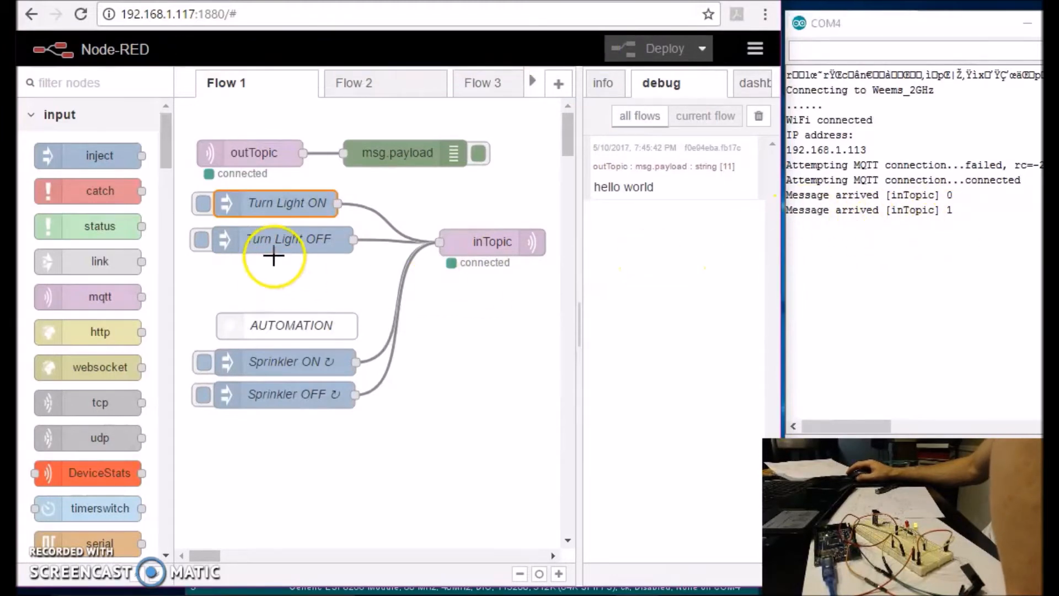
pyautogui.doubleClick(287, 239)
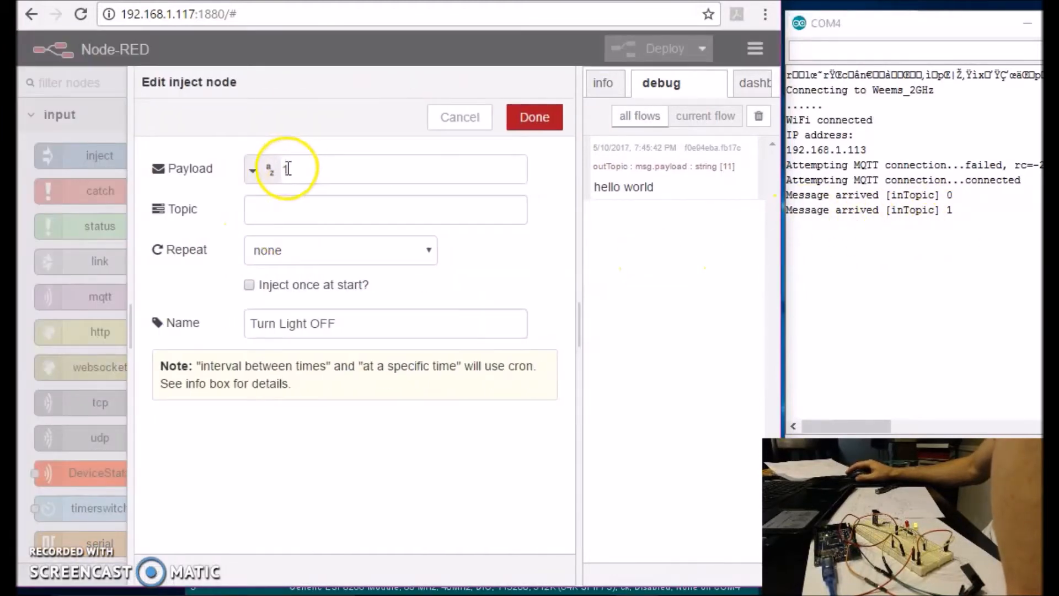
pyautogui.click(459, 117)
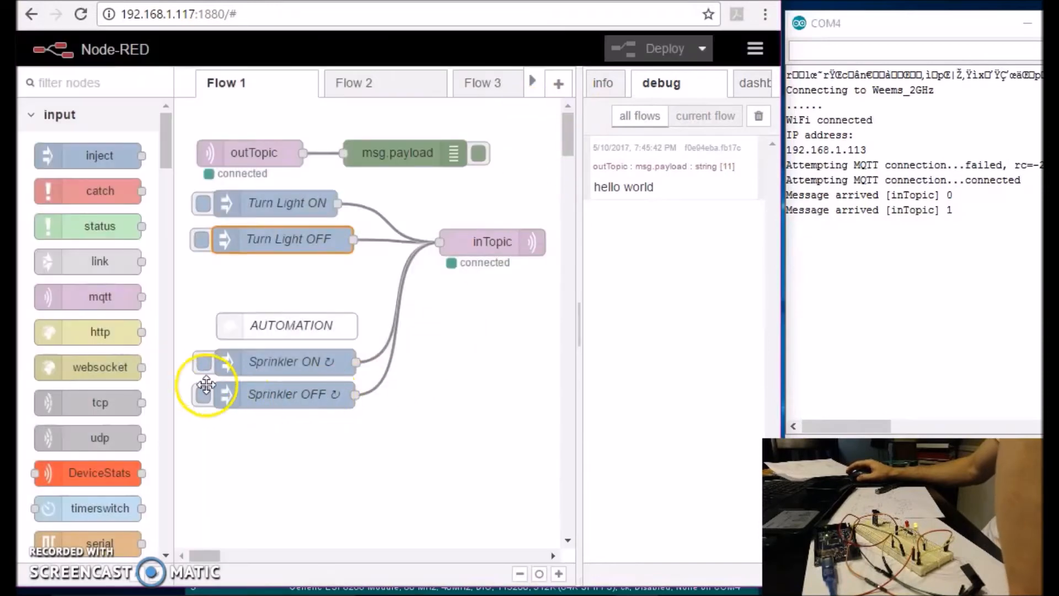
# - Inject the Sprinkler ON and Sprinkler OFF commands (sprON, sprOFF)
pyautogui.doubleClick(284, 361)
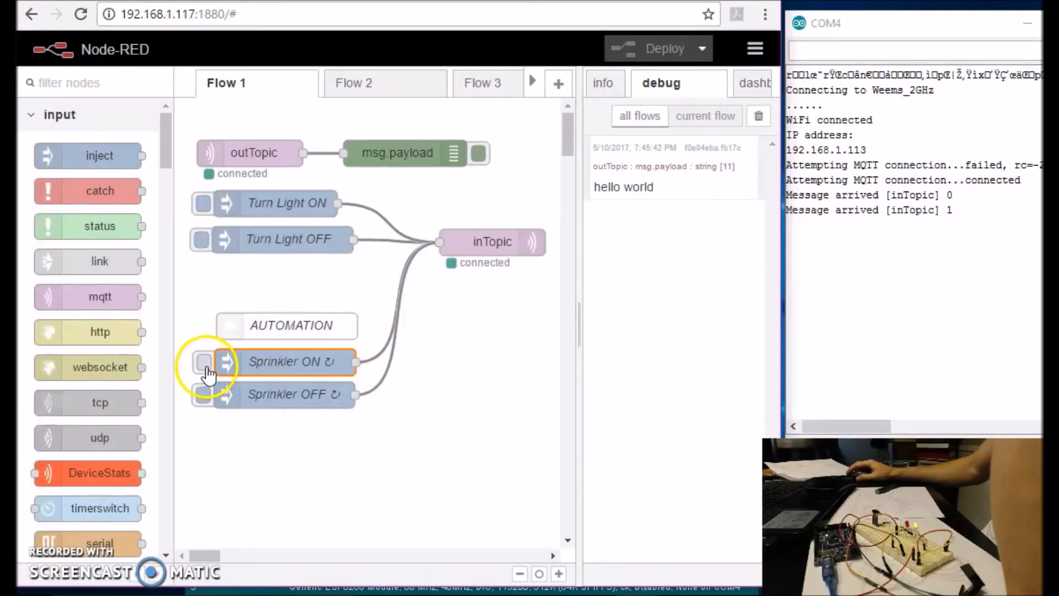
pyautogui.click(203, 361)
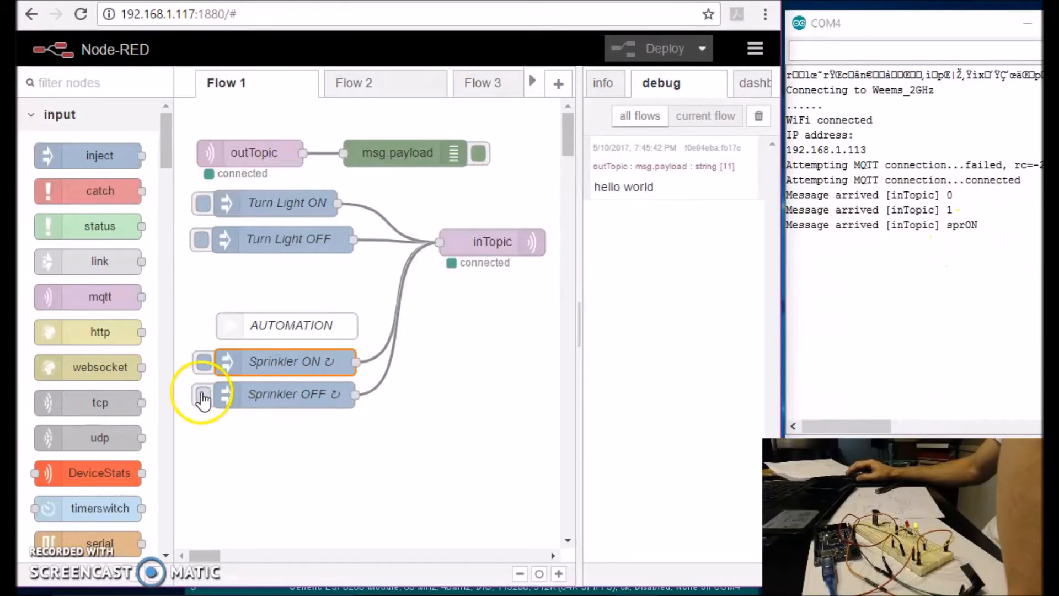
pyautogui.click(203, 394)
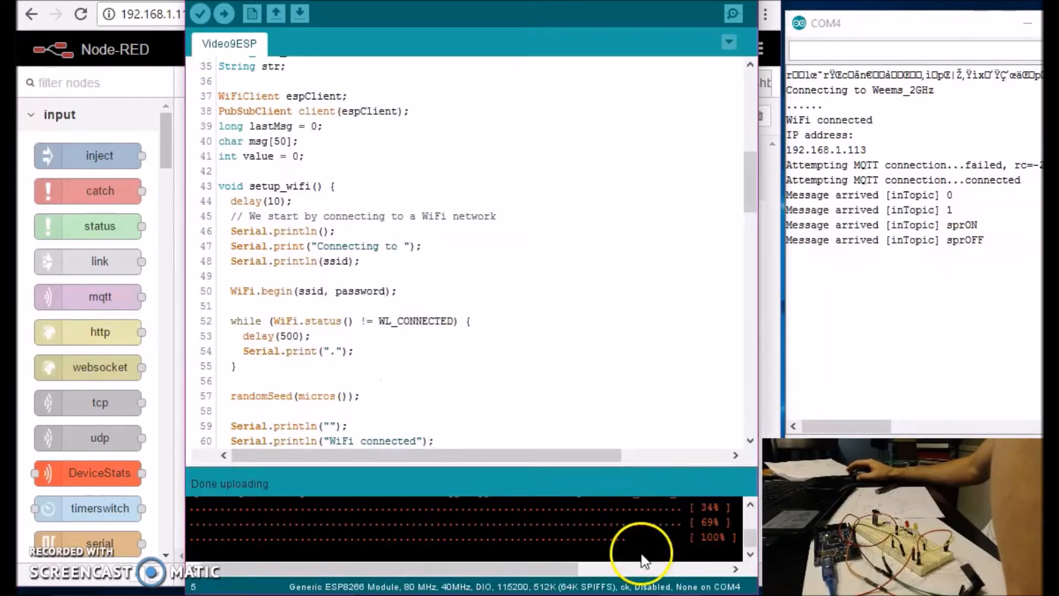
# - Scroll to callback() and correct the payload '1' branch comment to 'Turn the LED off'
pyautogui.scroll(-3)
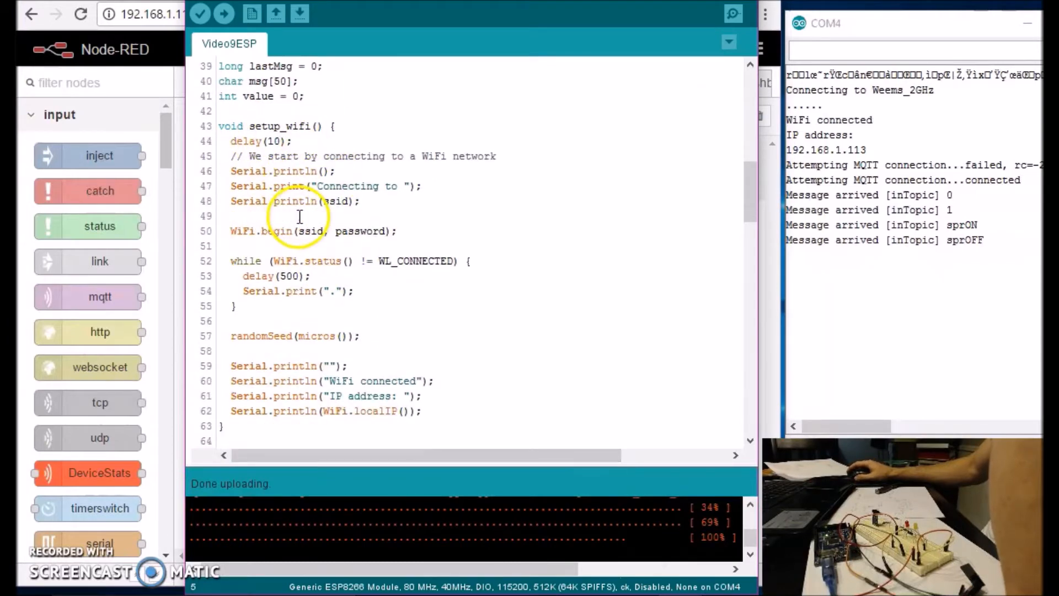
pyautogui.scroll(-3)
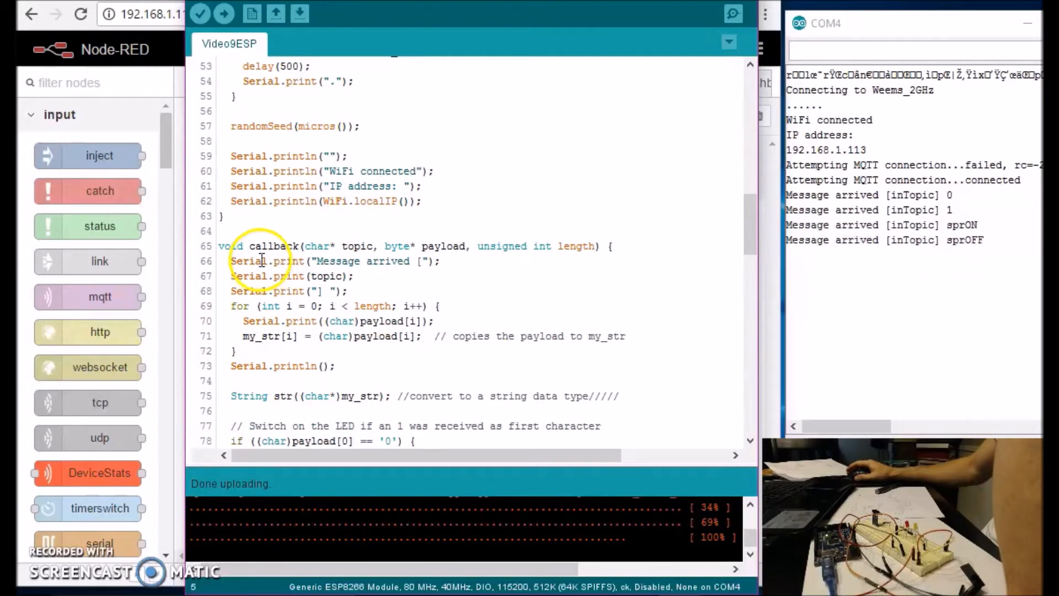
pyautogui.moveTo(420, 299)
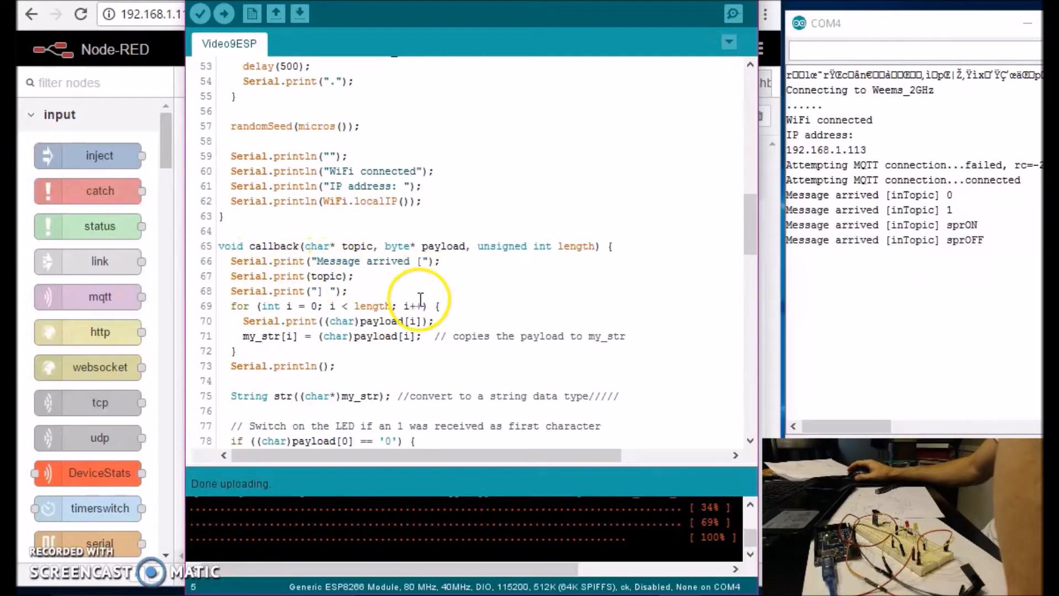
pyautogui.scroll(-3)
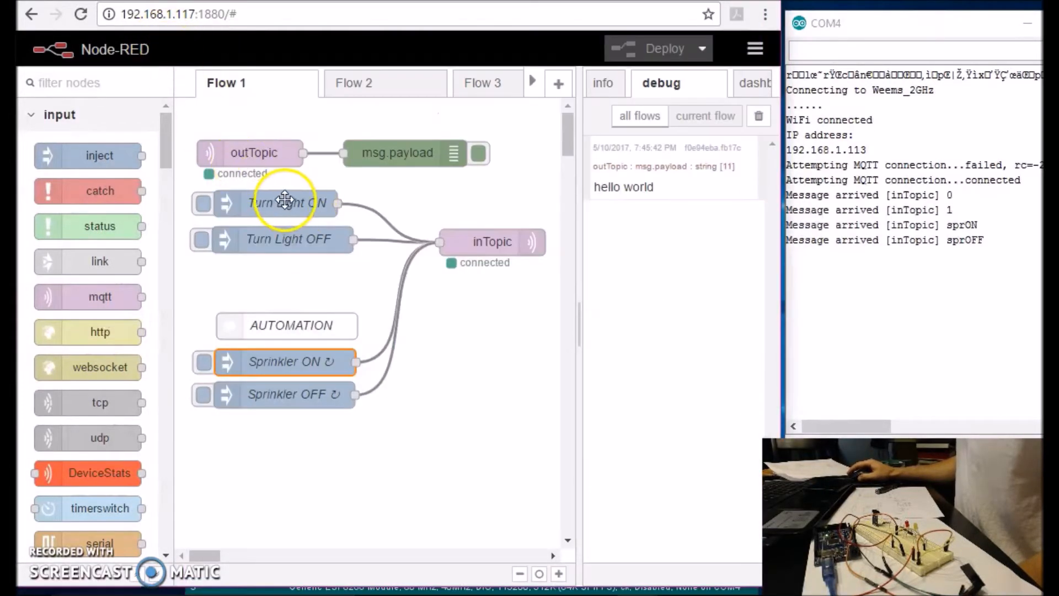
pyautogui.doubleClick(286, 203)
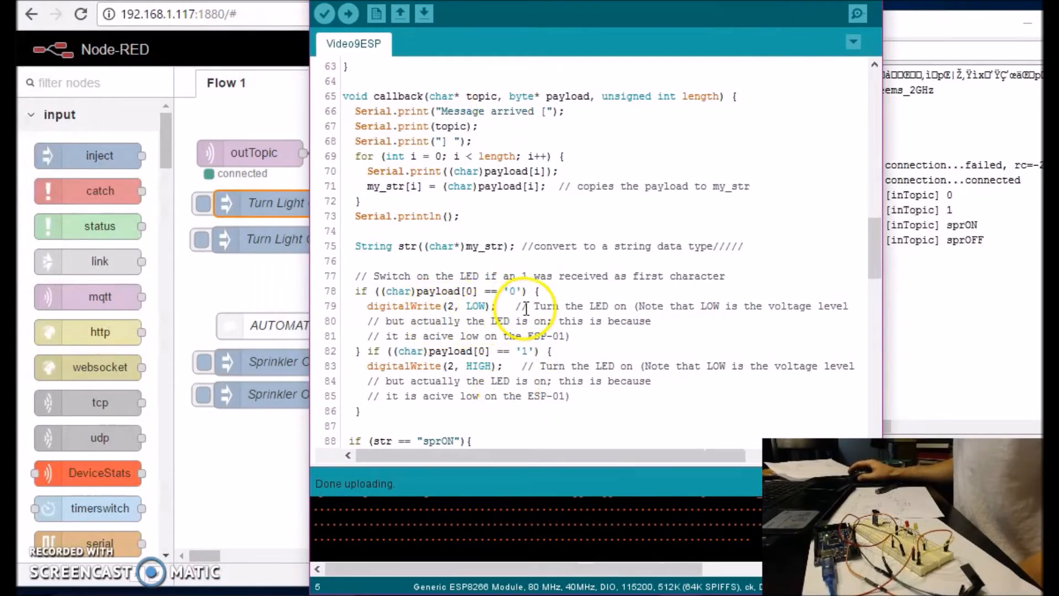
pyautogui.scroll(-3)
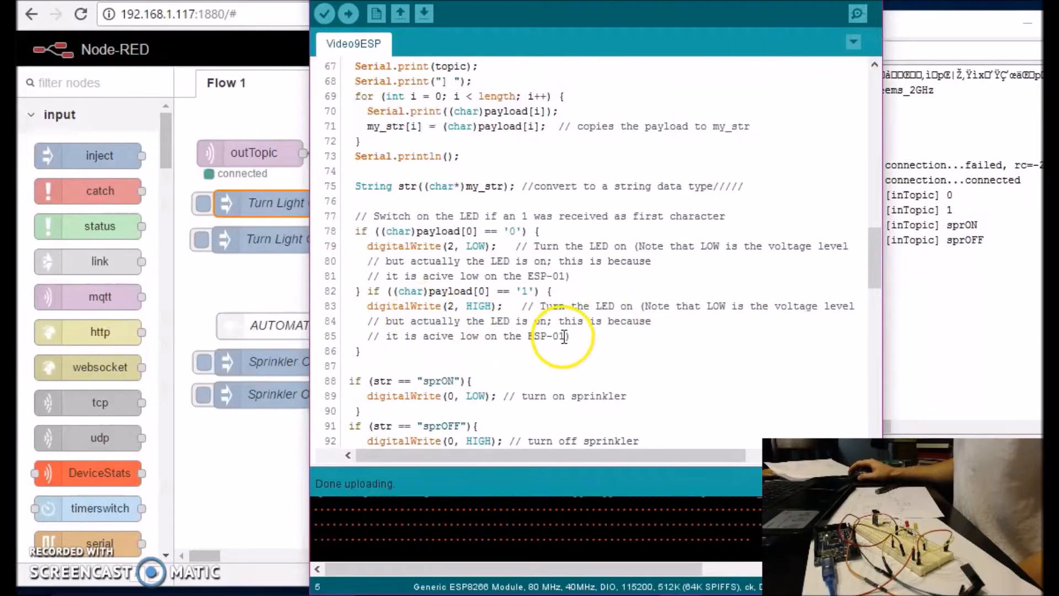
pyautogui.moveTo(654, 321)
pyautogui.write('ff')
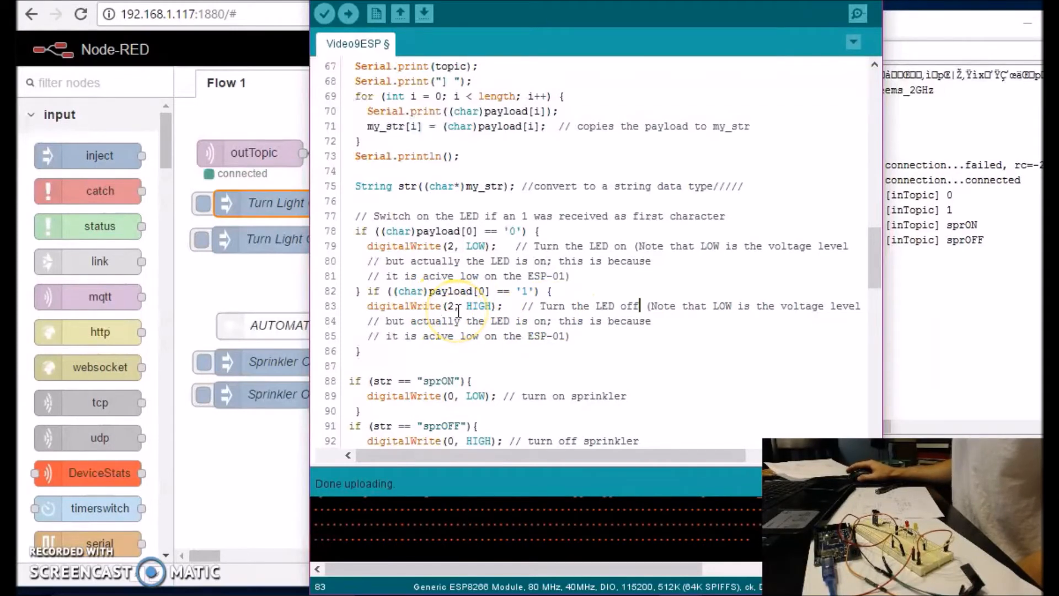
pyautogui.scroll(-3)
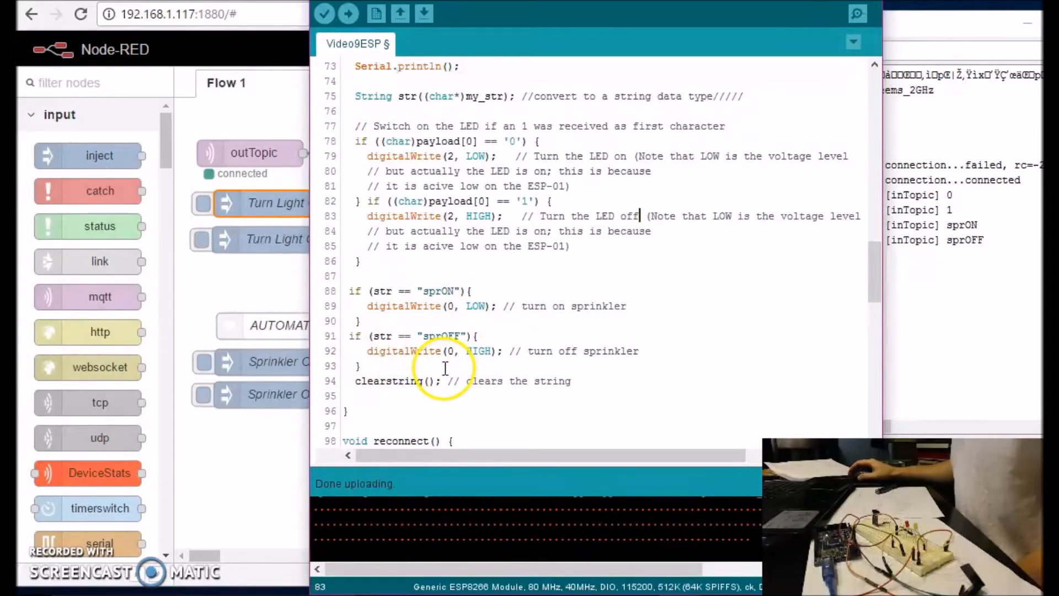
pyautogui.moveTo(540, 363)
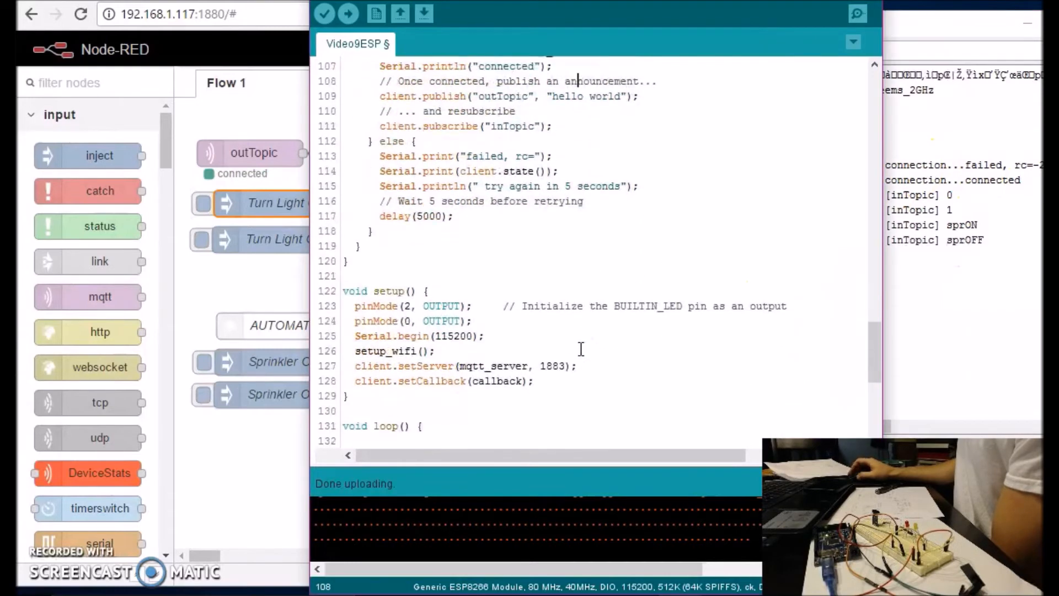
pyautogui.scroll(-3)
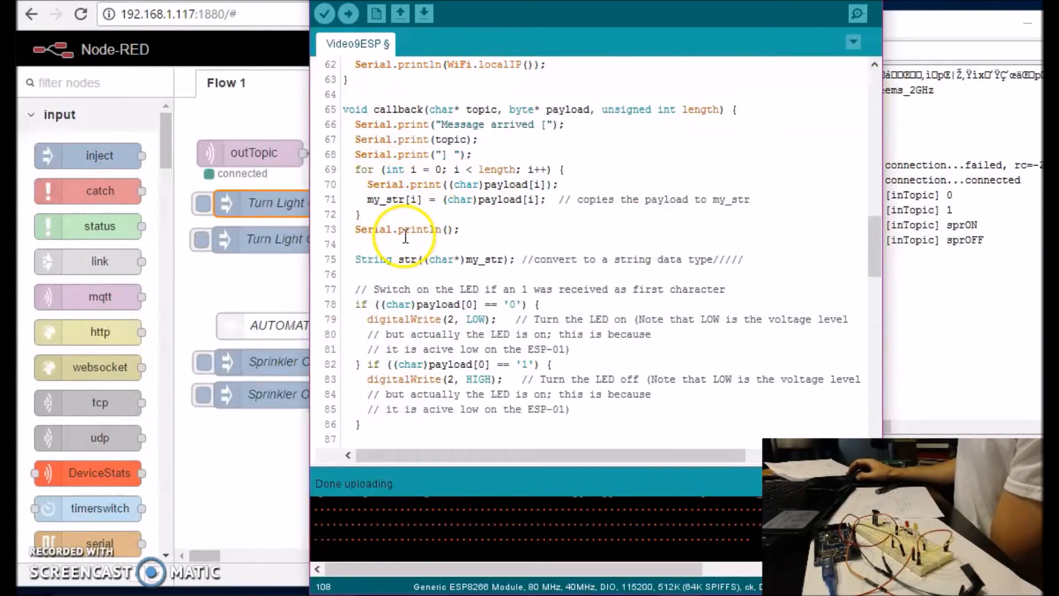
pyautogui.moveTo(420, 271)
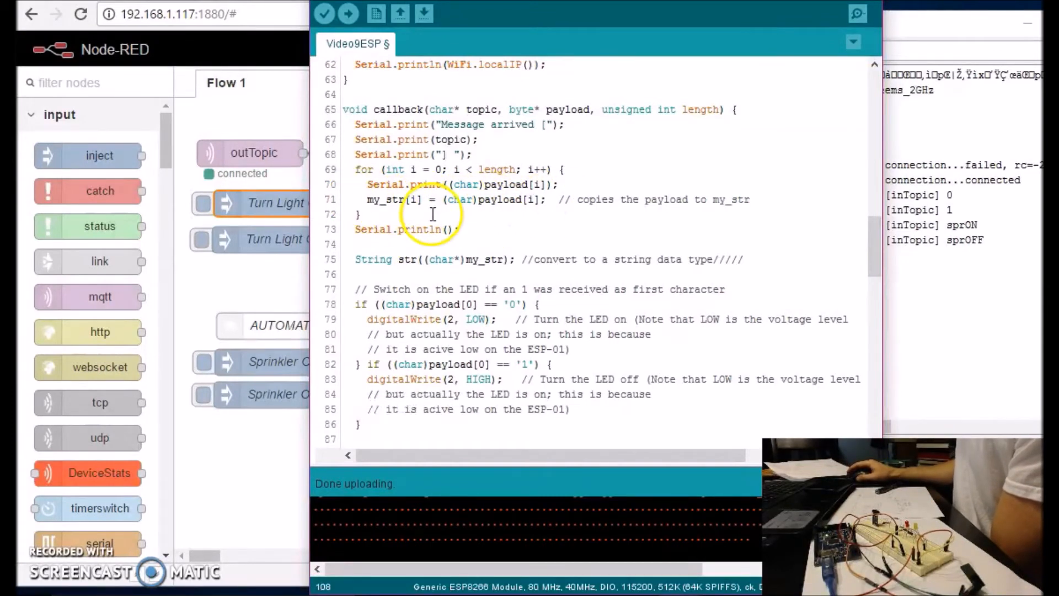
pyautogui.scroll(-3)
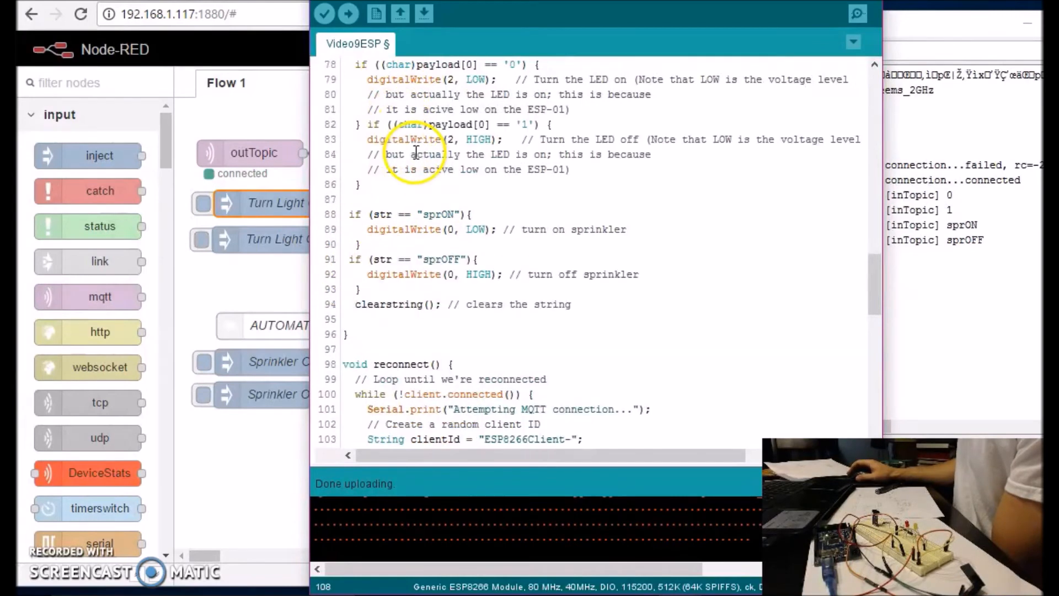
pyautogui.scroll(-3)
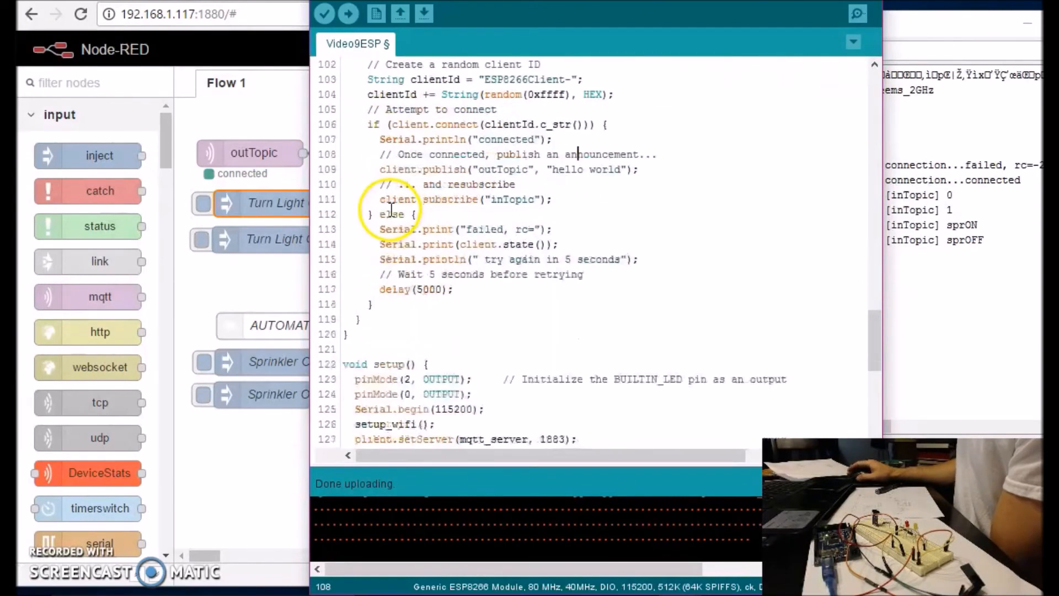
pyautogui.scroll(-3)
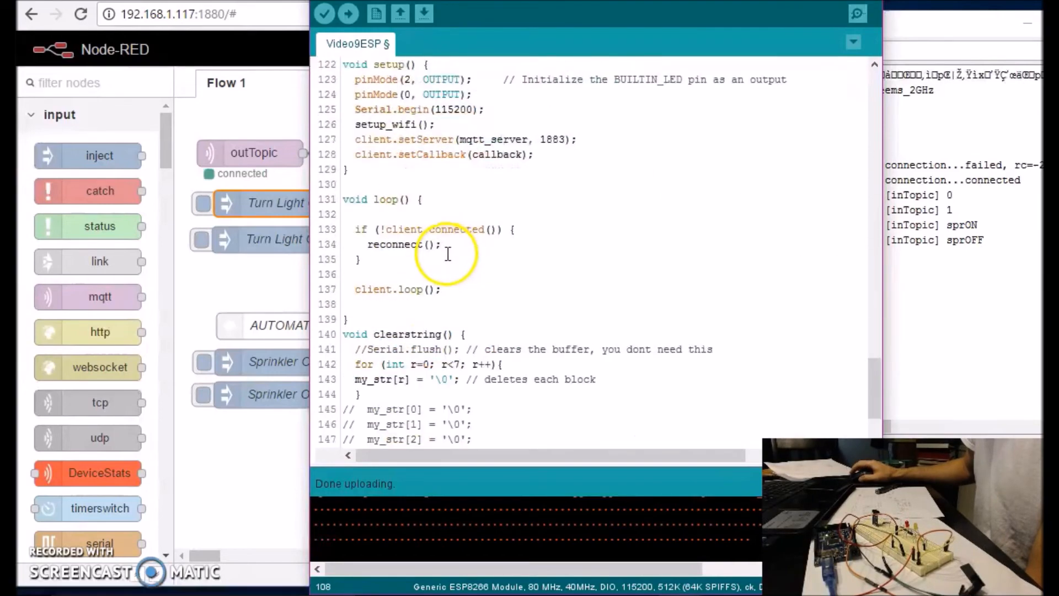
pyautogui.scroll(-3)
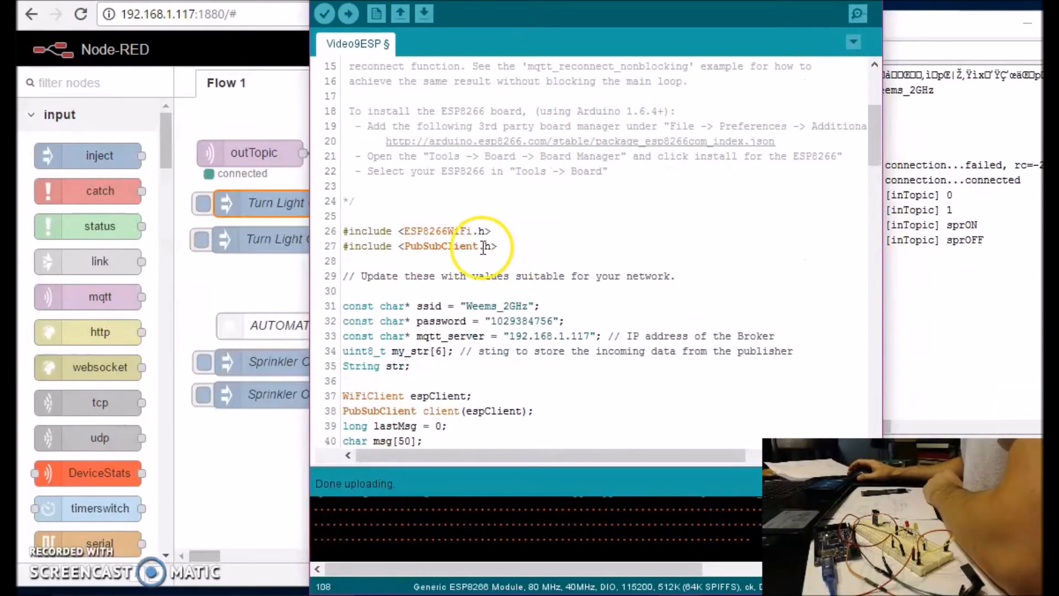
pyautogui.scroll(-3)
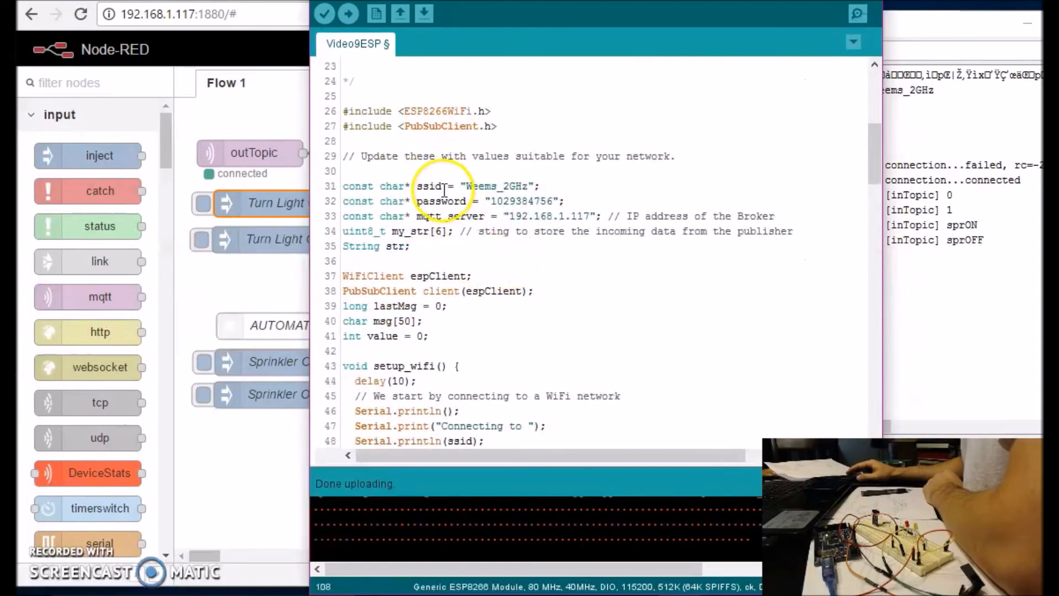
pyautogui.scroll(-3)
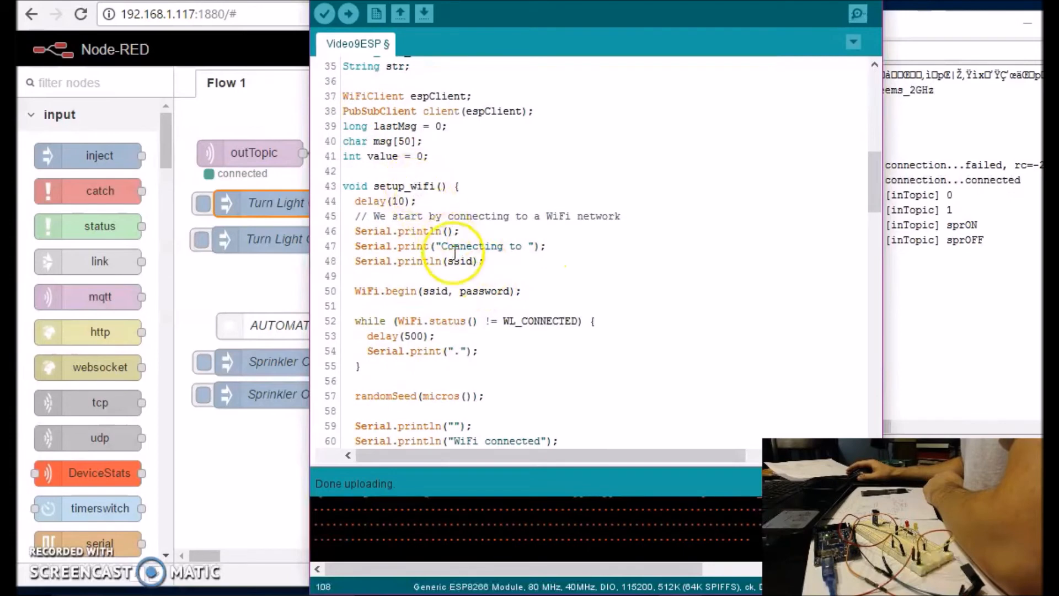
pyautogui.scroll(-3)
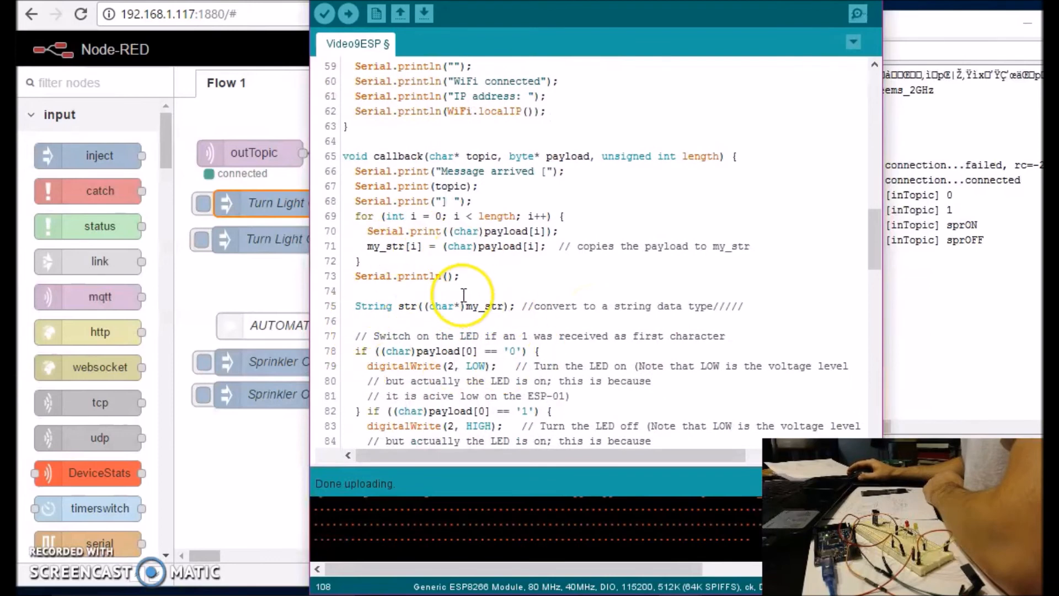
pyautogui.scroll(-3)
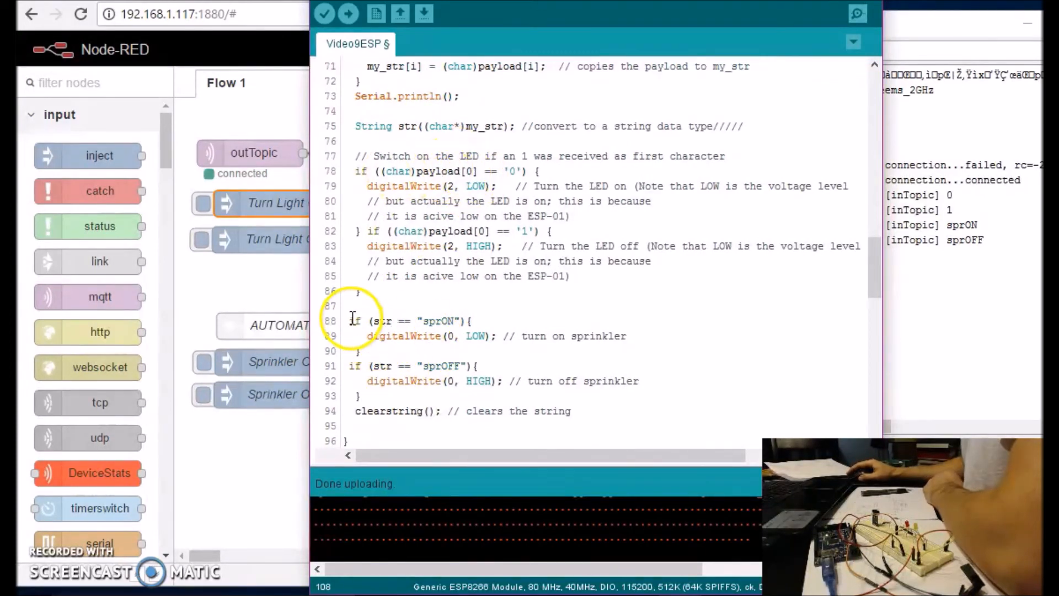
pyautogui.moveTo(350, 320); pyautogui.dragTo(595, 335)
pyautogui.write('if (str == ""){')
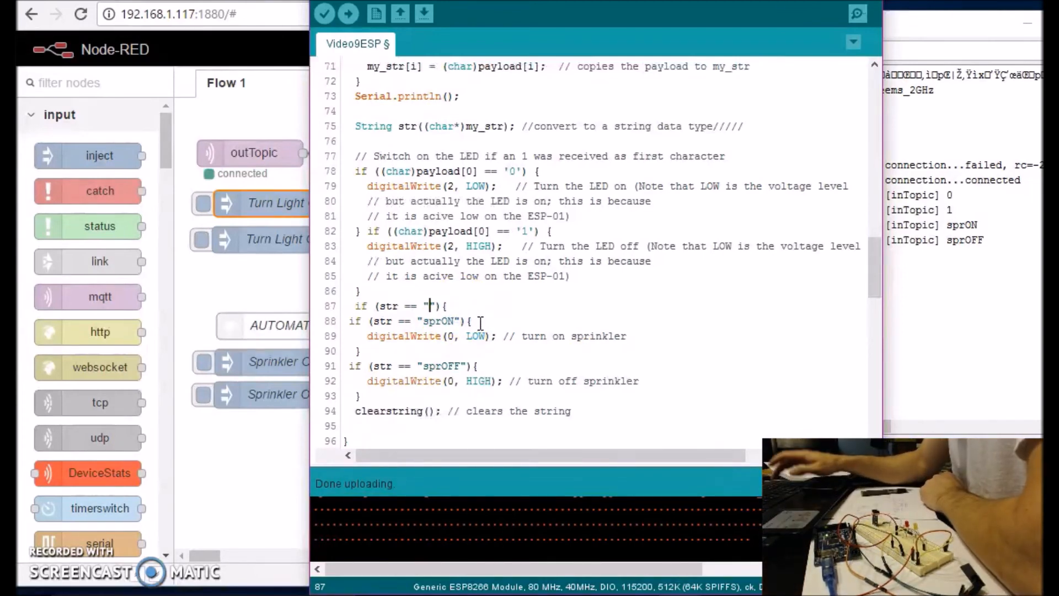
pyautogui.write('0')
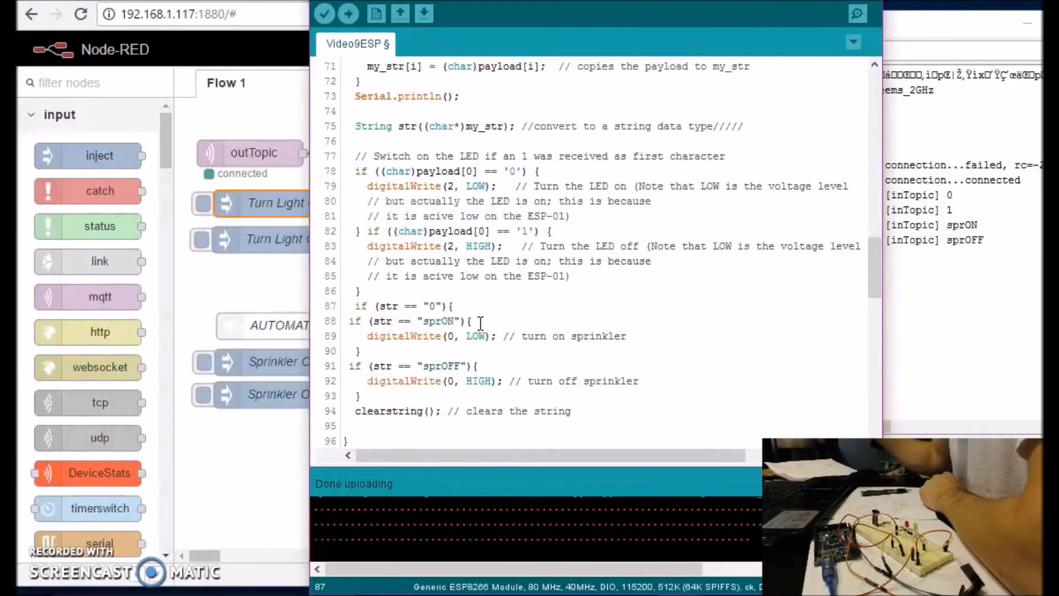
pyautogui.doubleClick(432, 185)
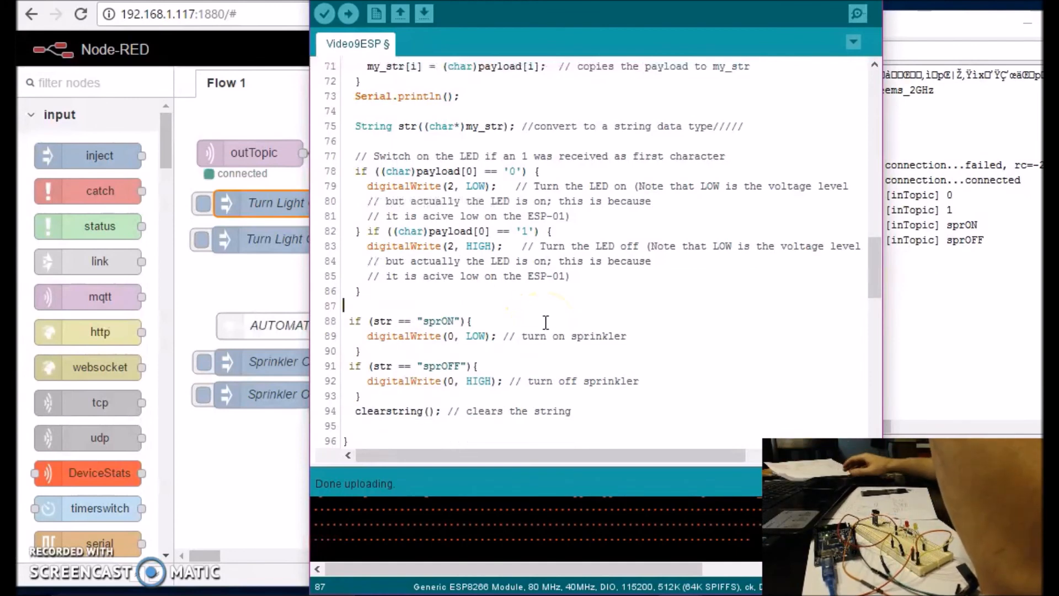
# - Scroll past setup() to the loop() function and the clearstring() helper
pyautogui.scroll(-3)
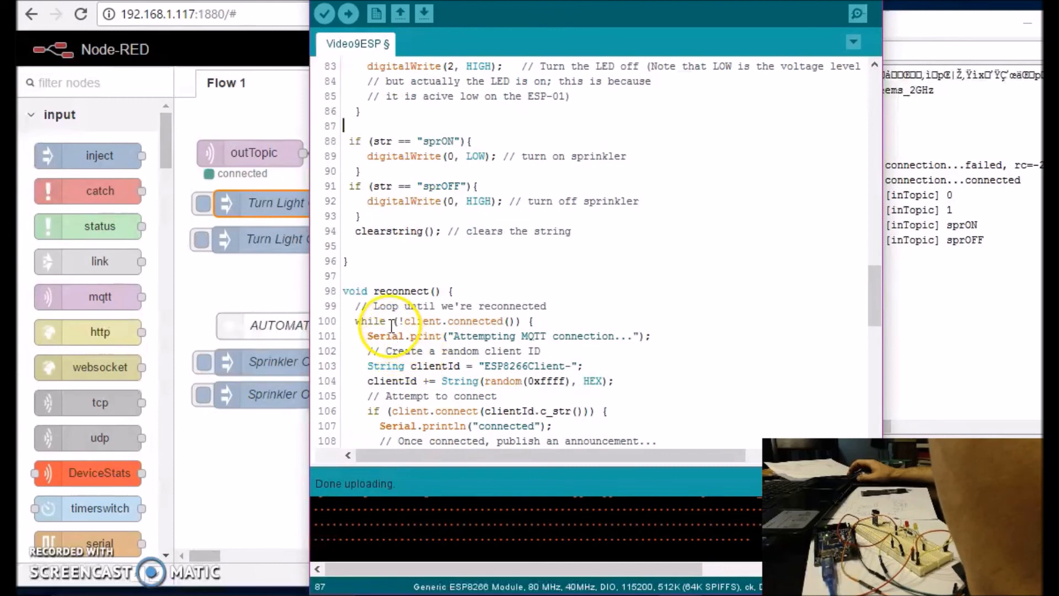
pyautogui.scroll(-3)
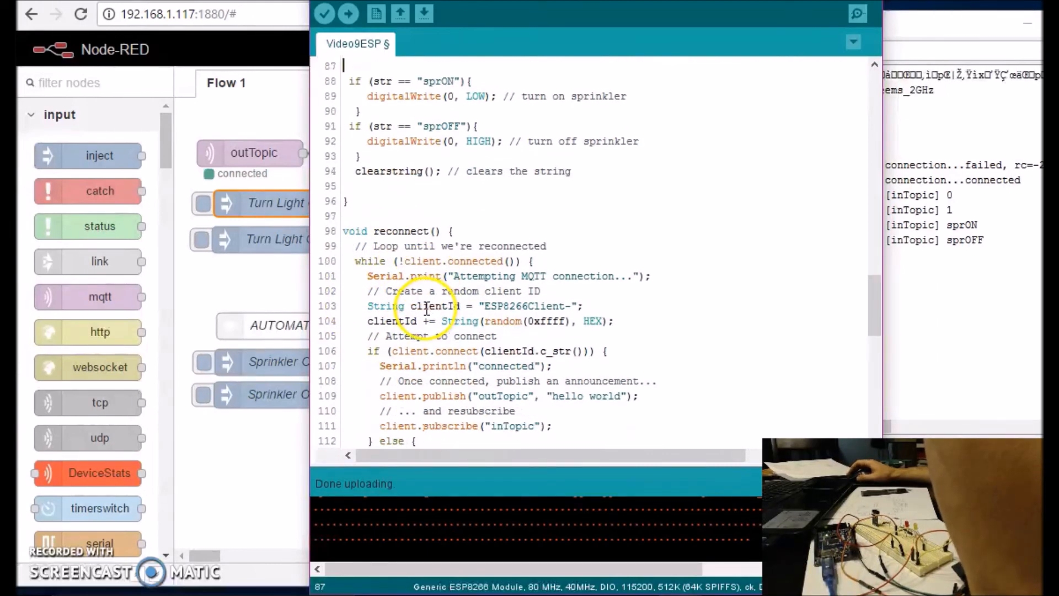
pyautogui.scroll(-3)
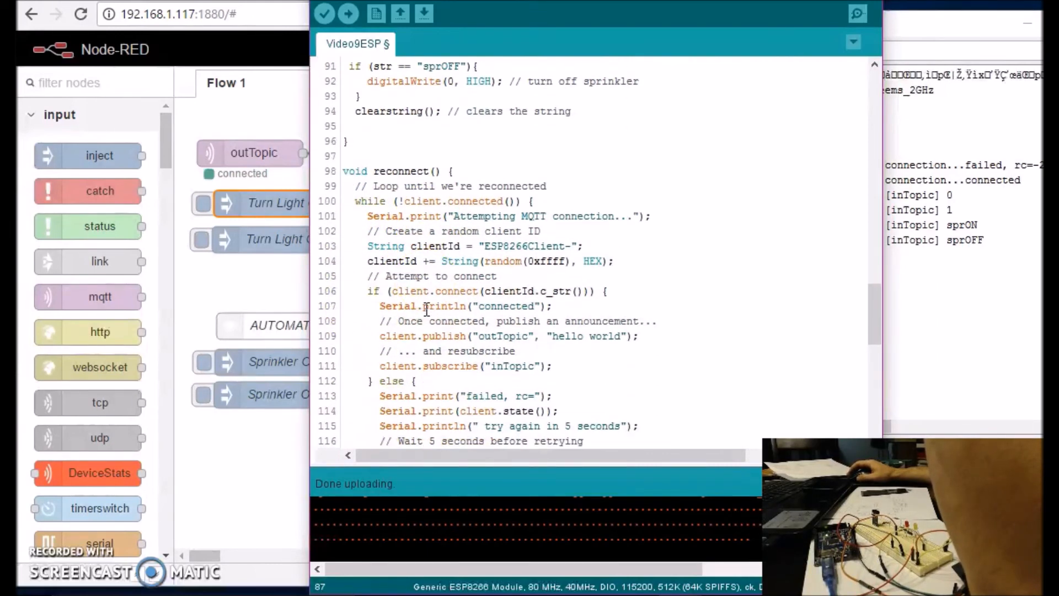
pyautogui.scroll(-3)
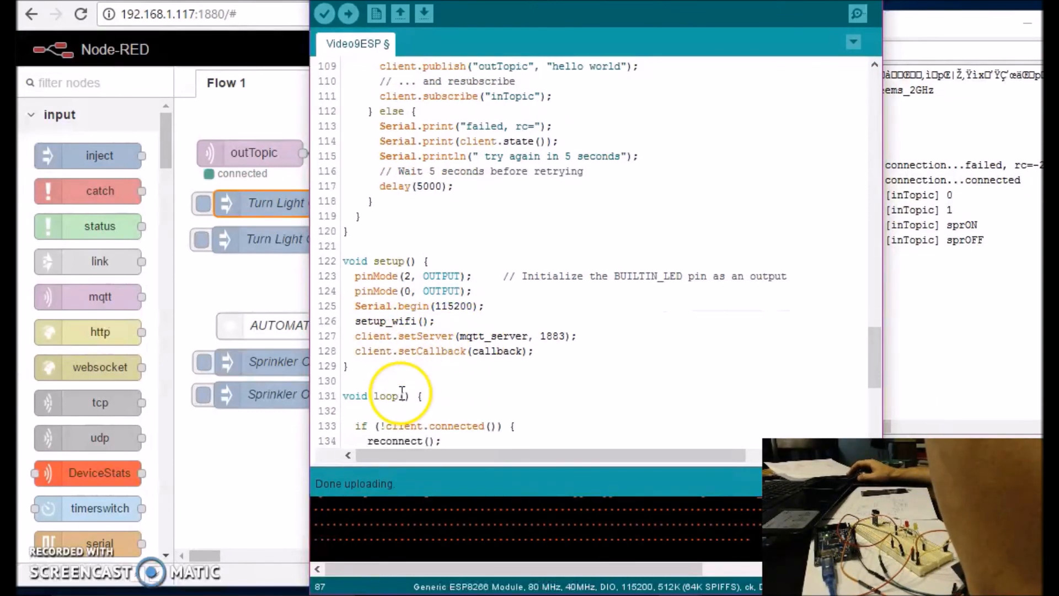
pyautogui.scroll(-3)
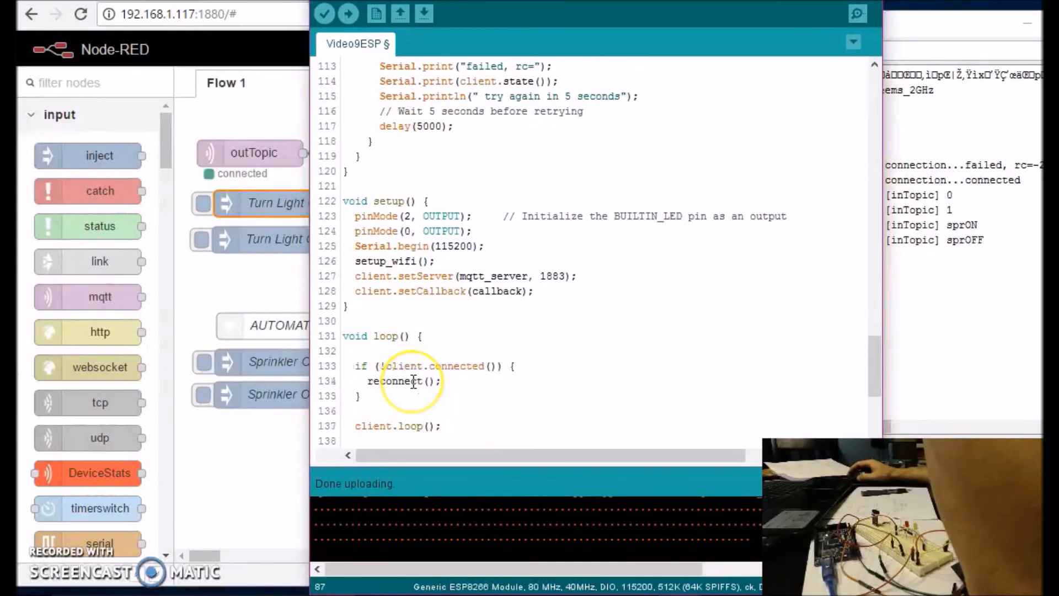
pyautogui.scroll(-3)
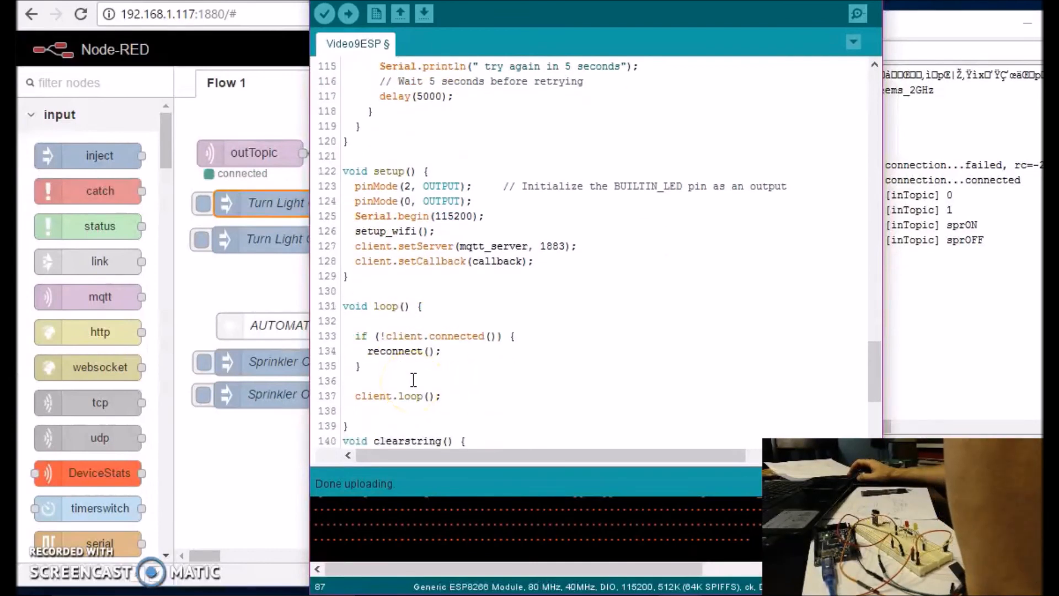
pyautogui.scroll(-3)
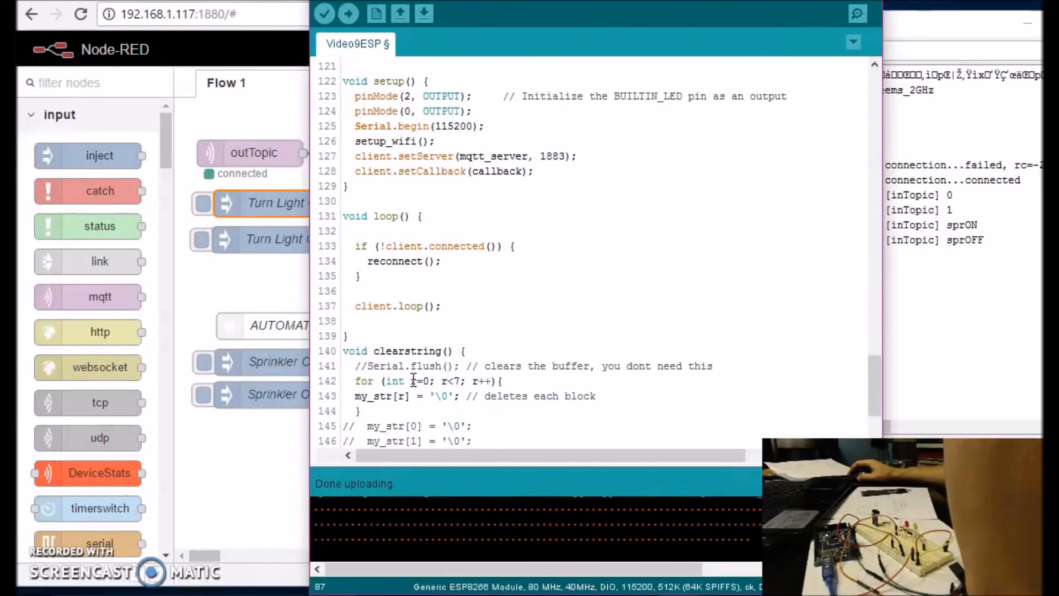